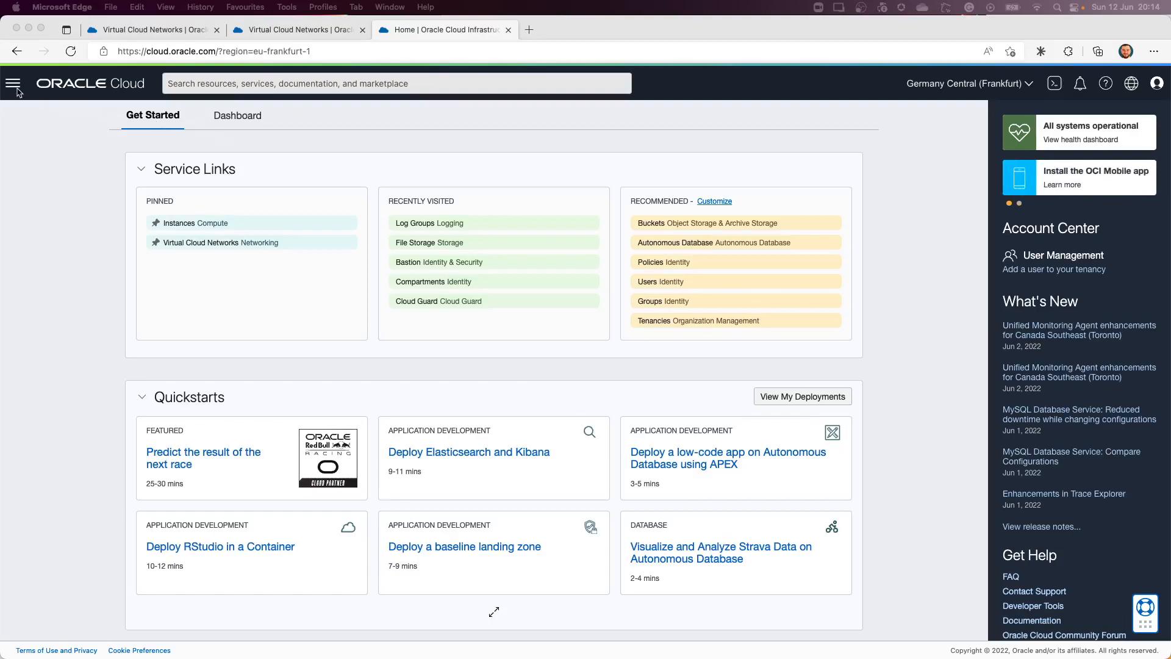
Step: Go to the Log Groups page under Observability & Management > Logging
left_click(12, 83)
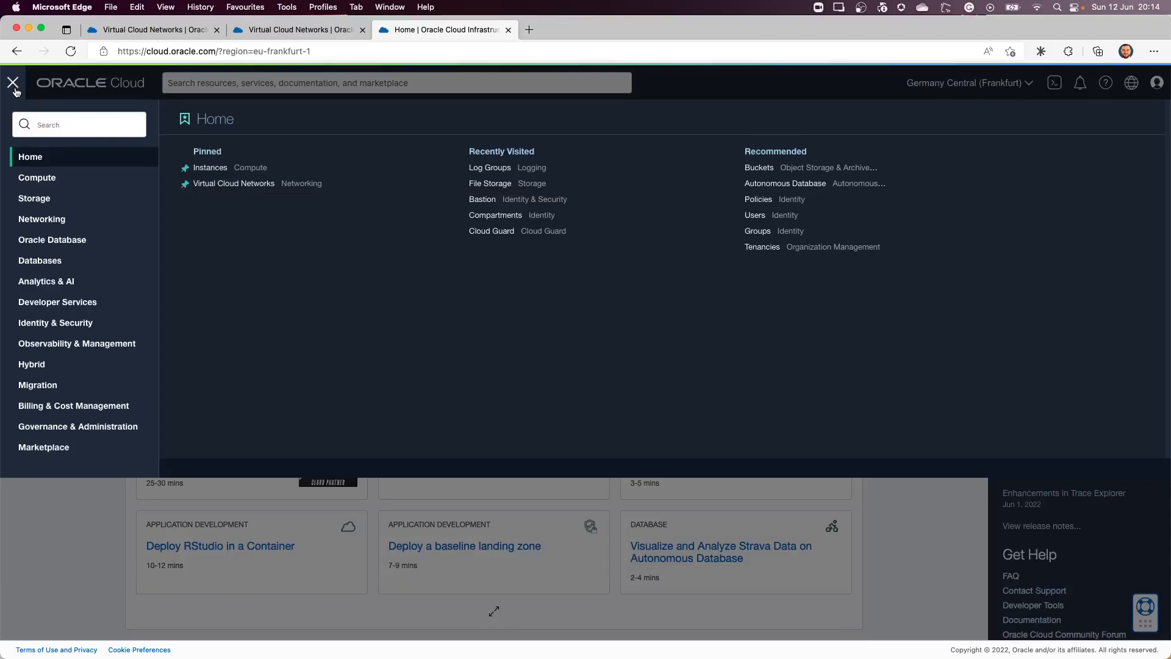
left_click(77, 346)
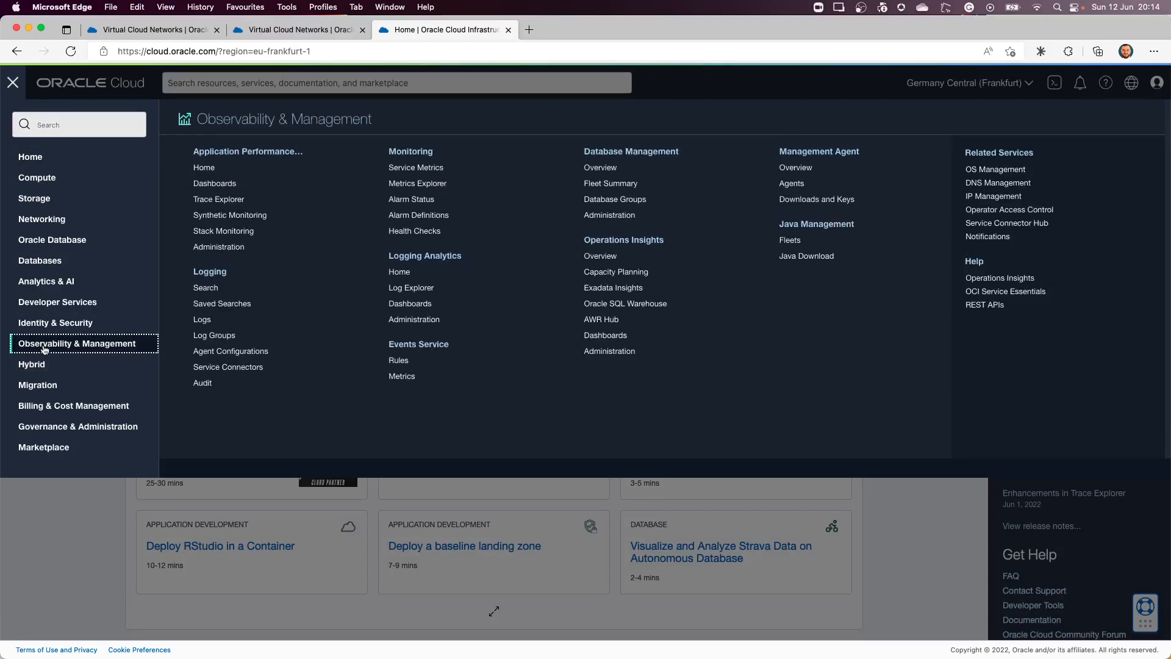
left_click(201, 319)
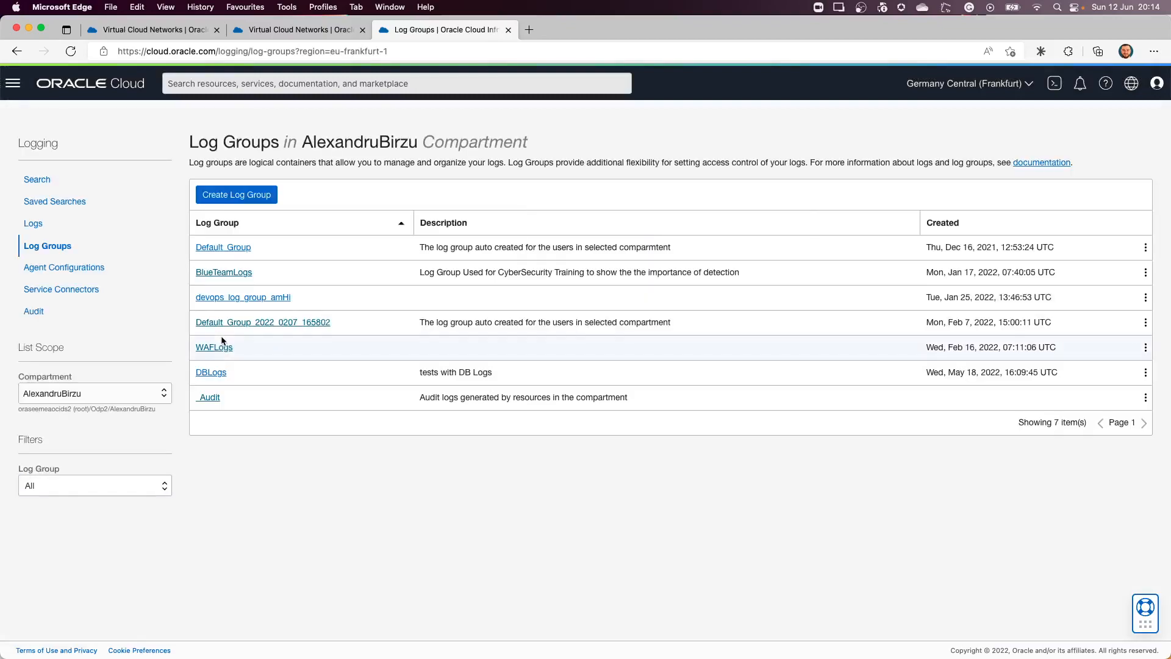
Step: Fill a new log group with name DemoLogGroup and description 'Demo Log Group'
left_click(236, 194)
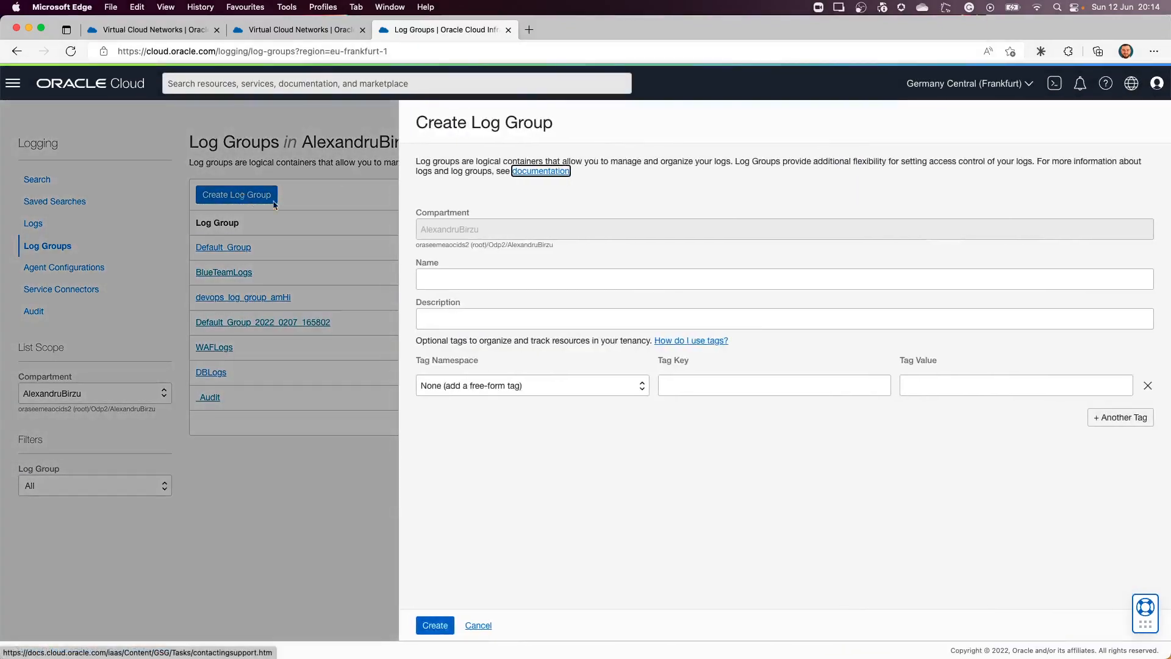
left_click(747, 279)
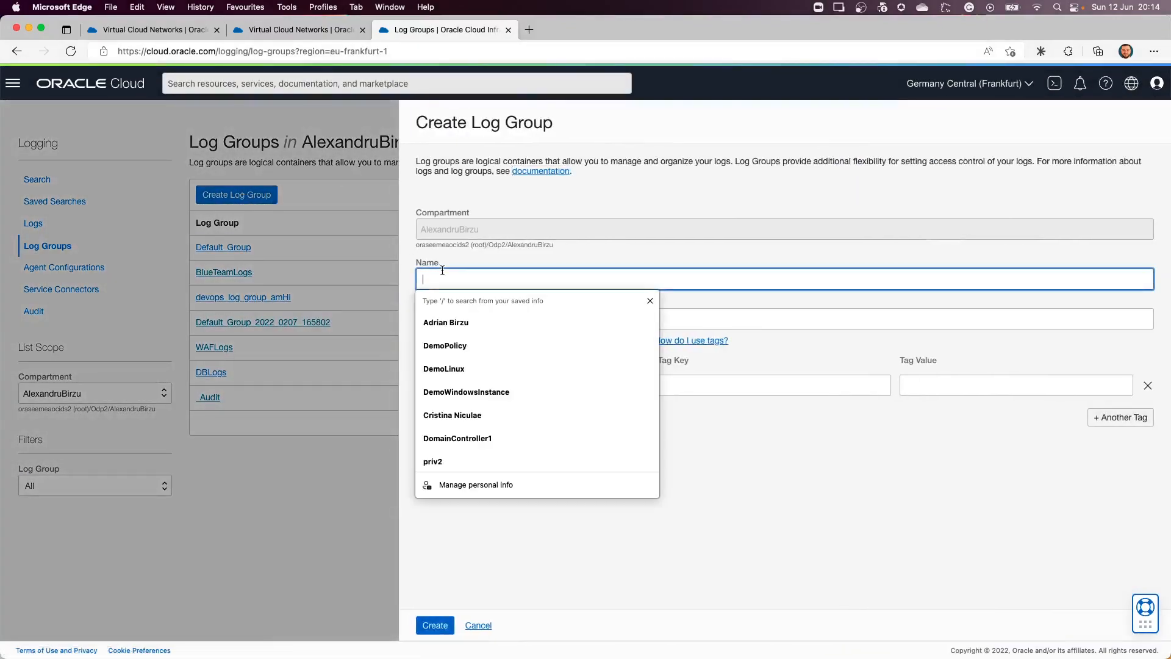
type("DemoLo")
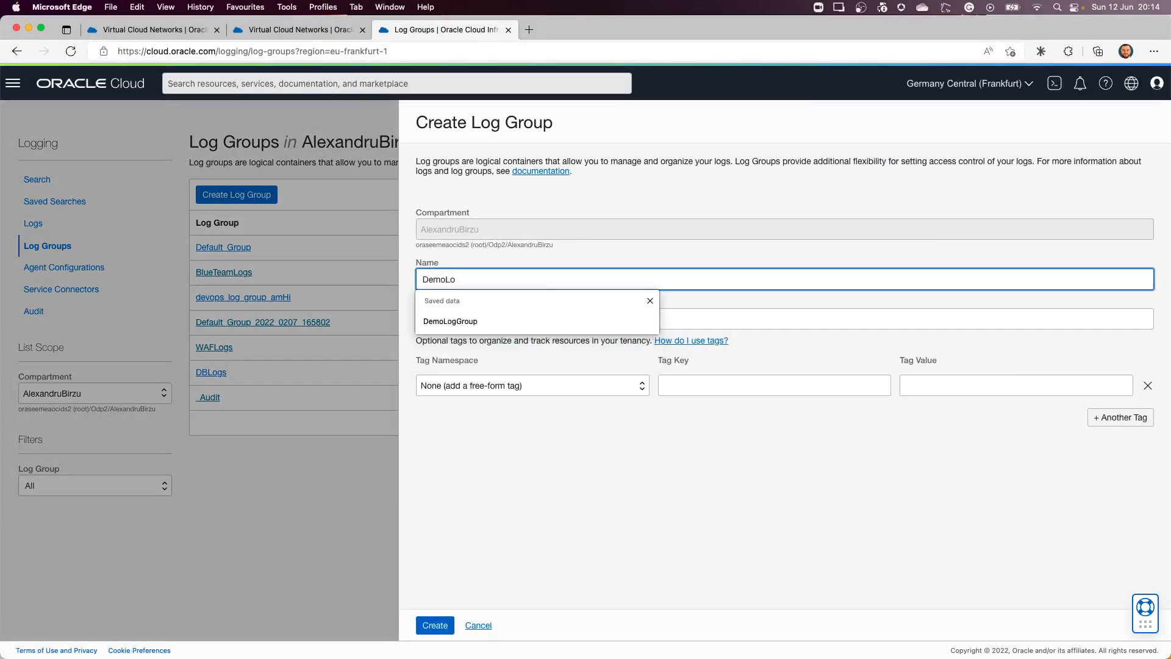
left_click(450, 321)
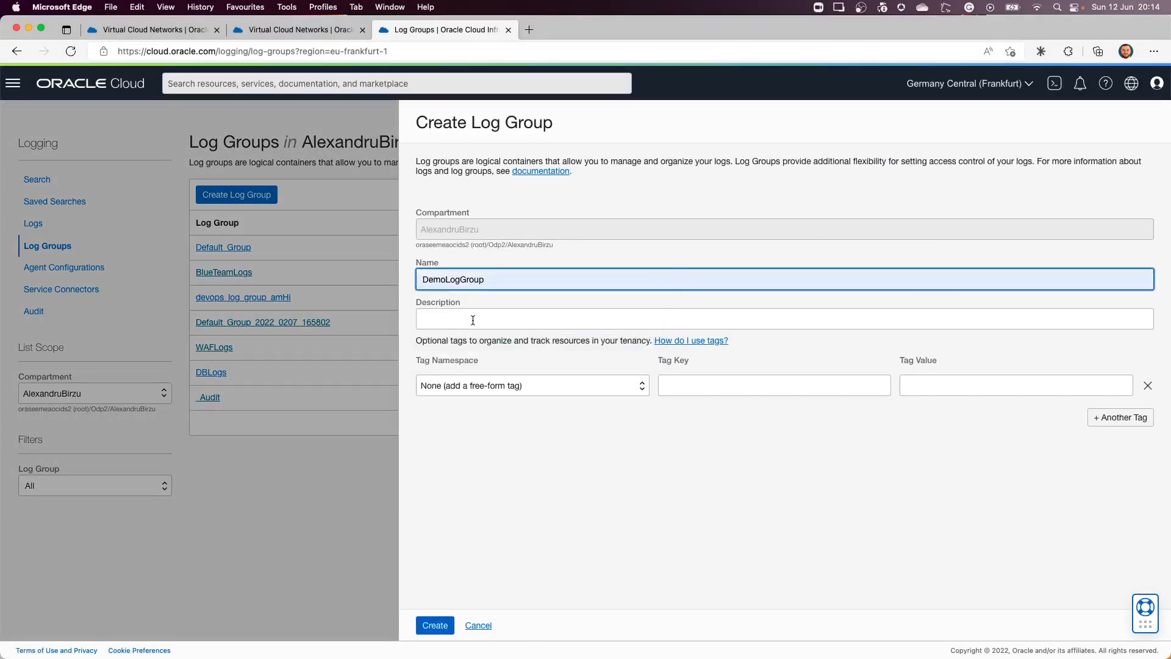
type("Demo Log Group")
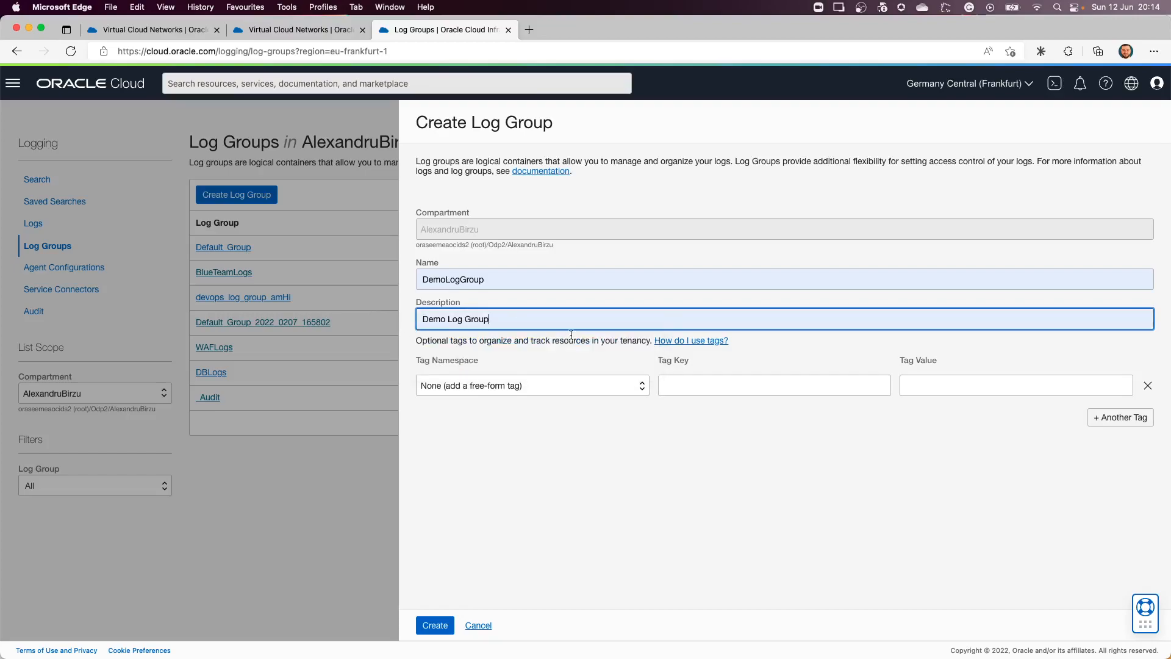
mouse_move(523, 432)
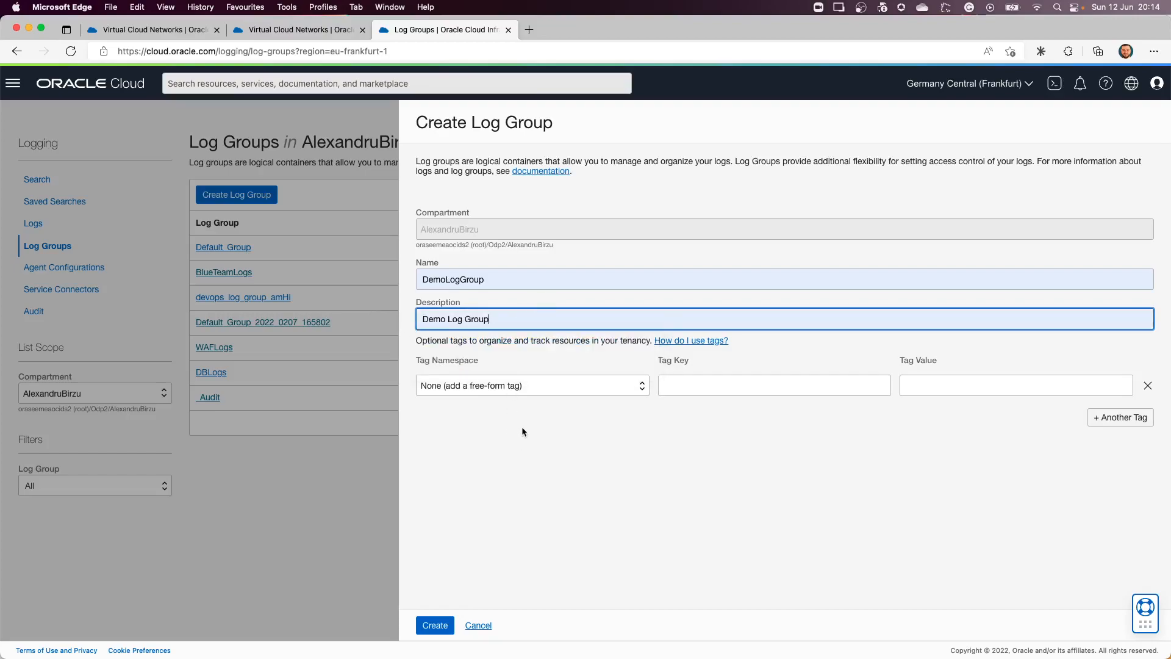
mouse_move(501, 511)
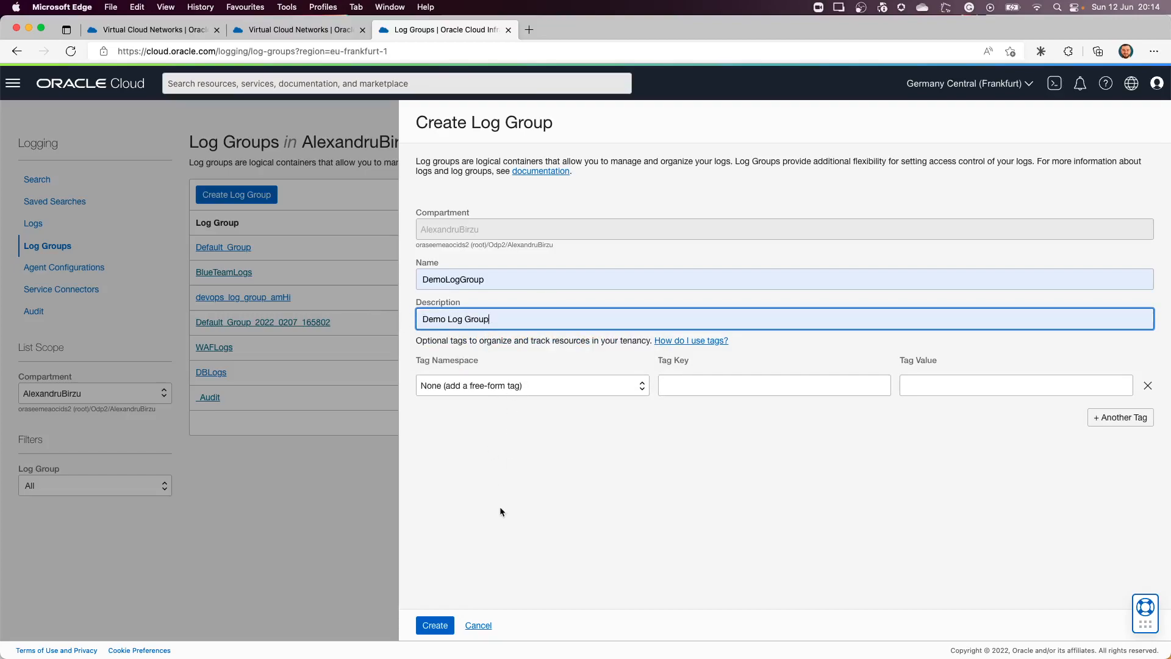
left_click(435, 626)
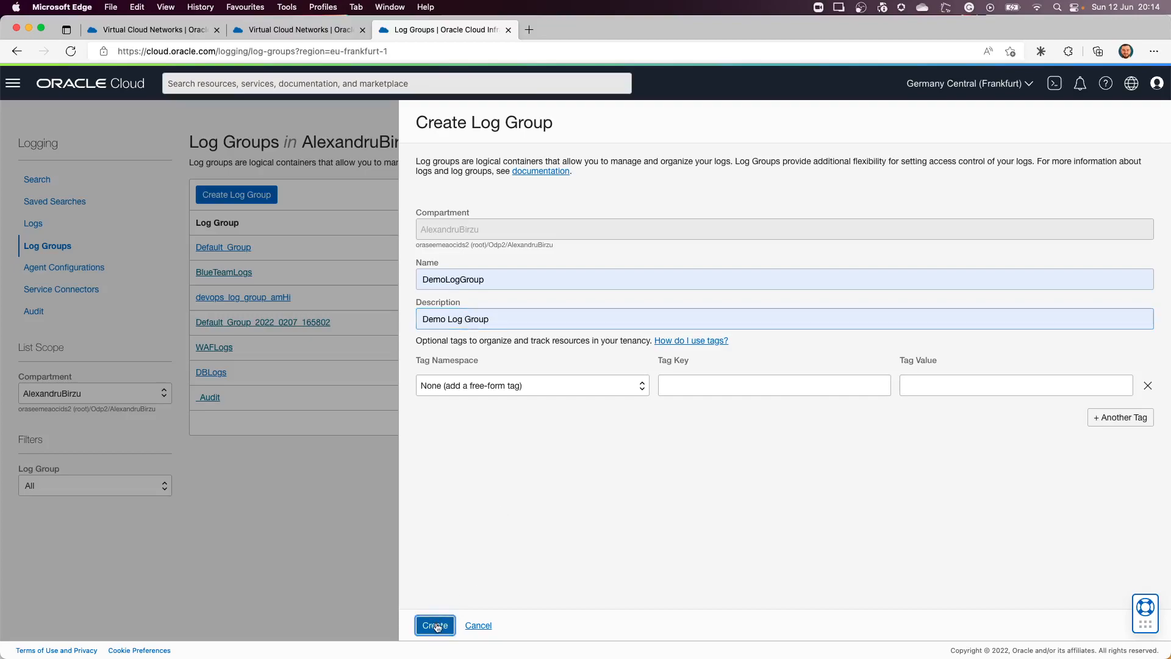
Step: Confirm creation so the DemoLogGroup details page appears with no log sources
left_click(434, 625)
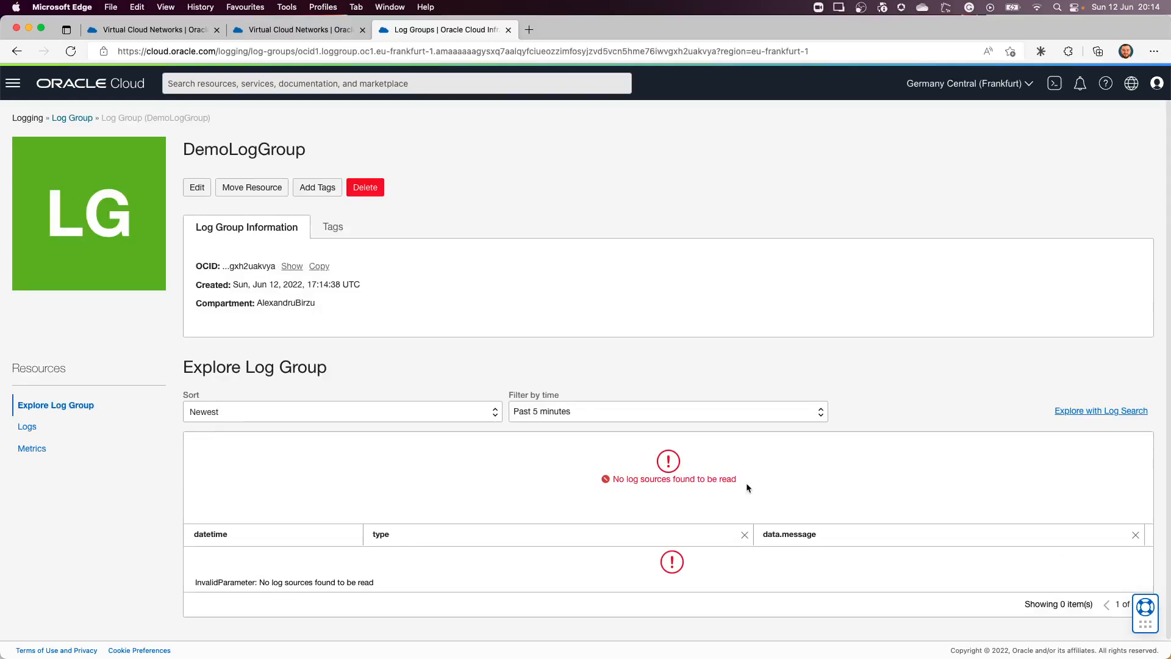
mouse_move(72, 117)
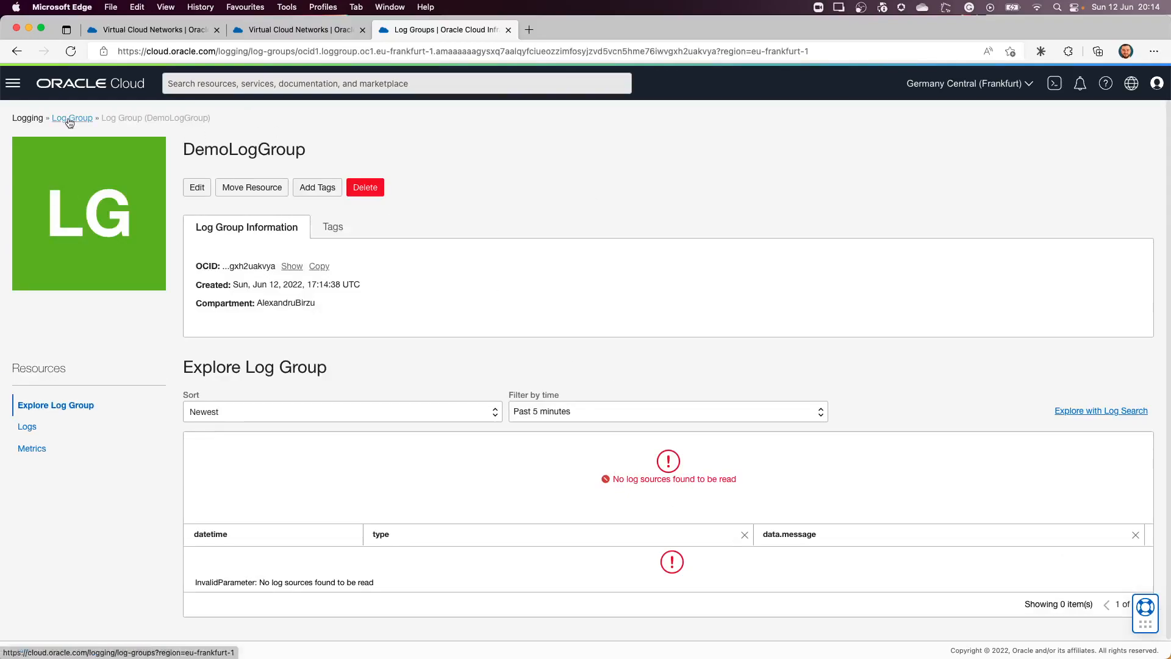
Step: Navigate through Networking > DemoVCN to the Private Subnet-DemoVCN logs page
left_click(12, 83)
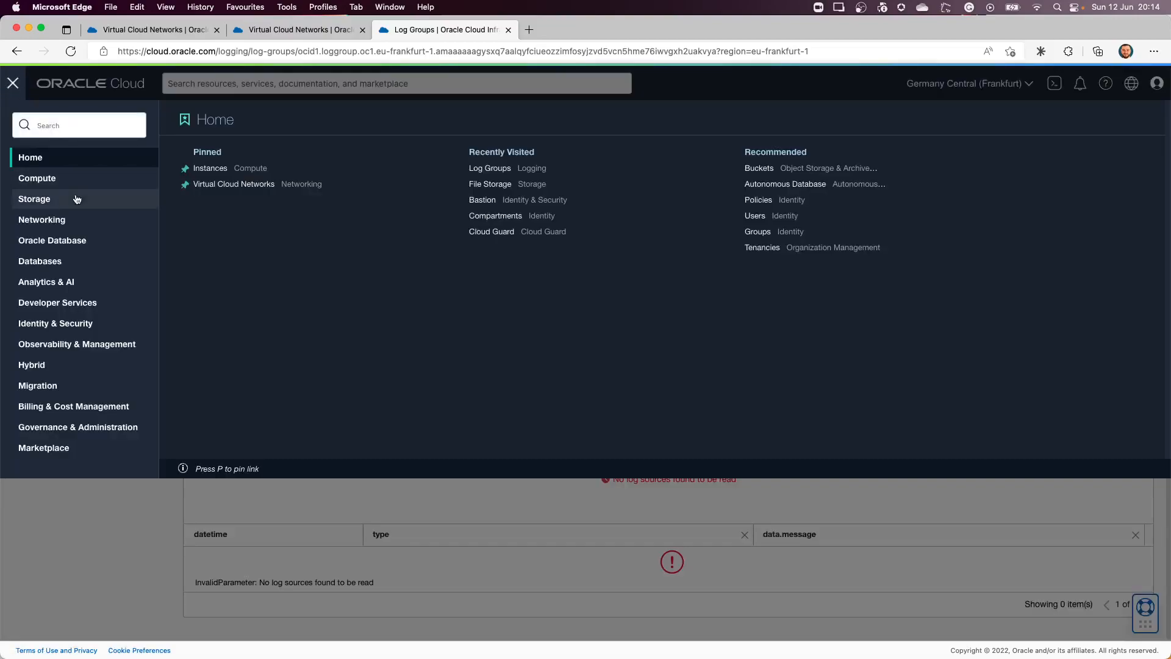
left_click(42, 220)
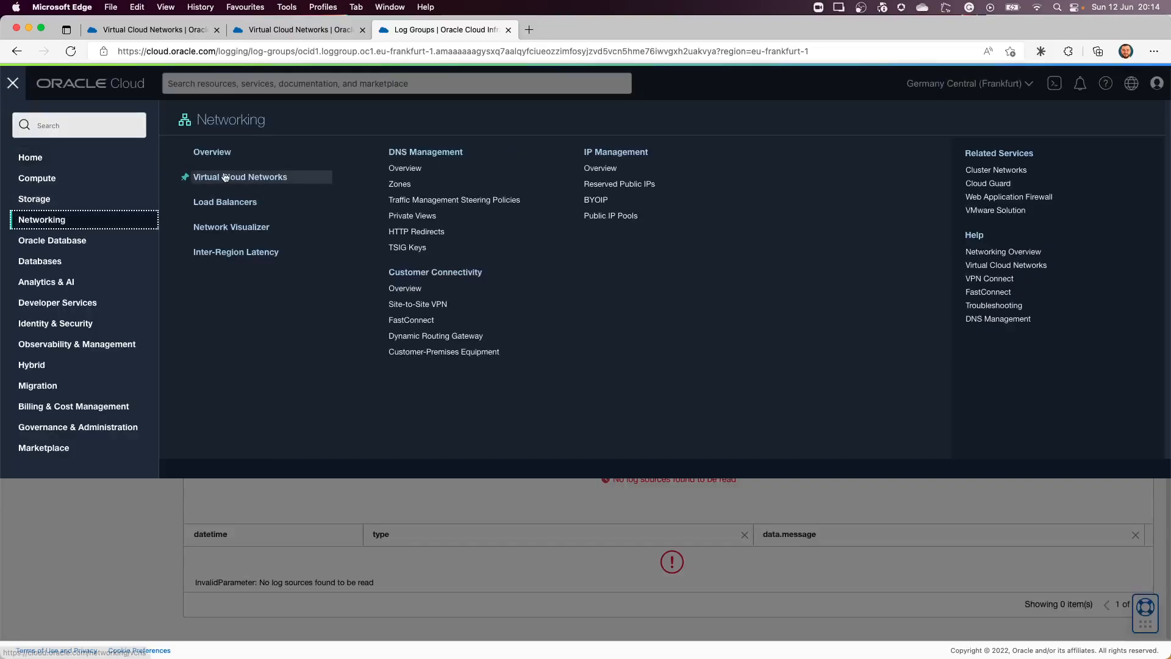
left_click(240, 176)
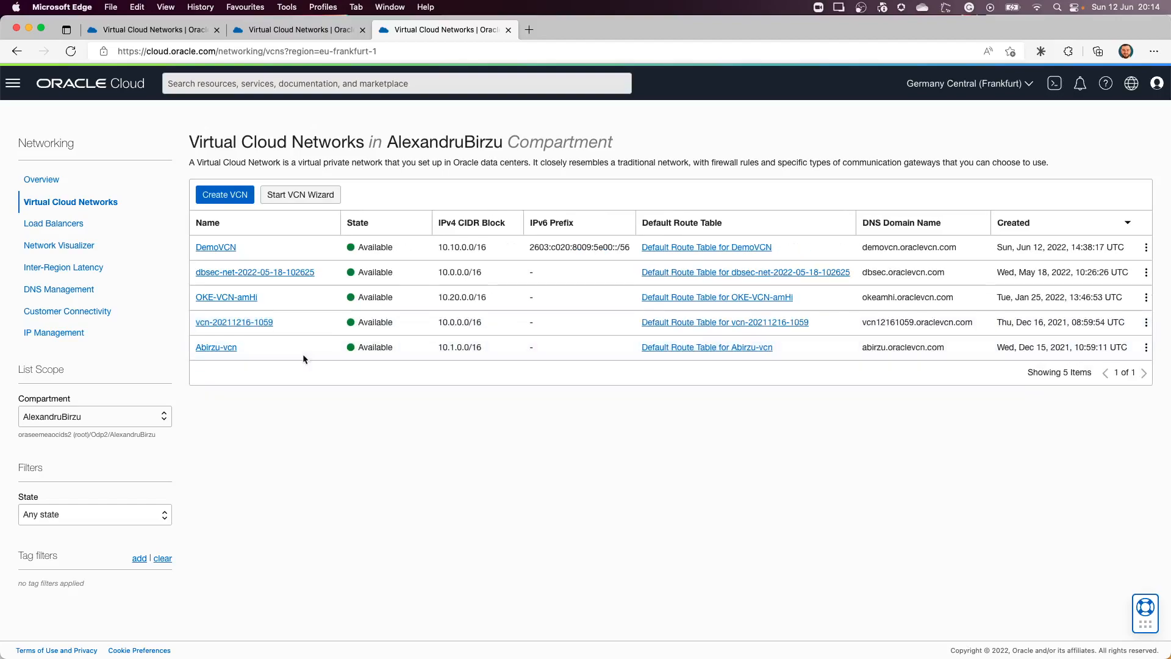
left_click(215, 247)
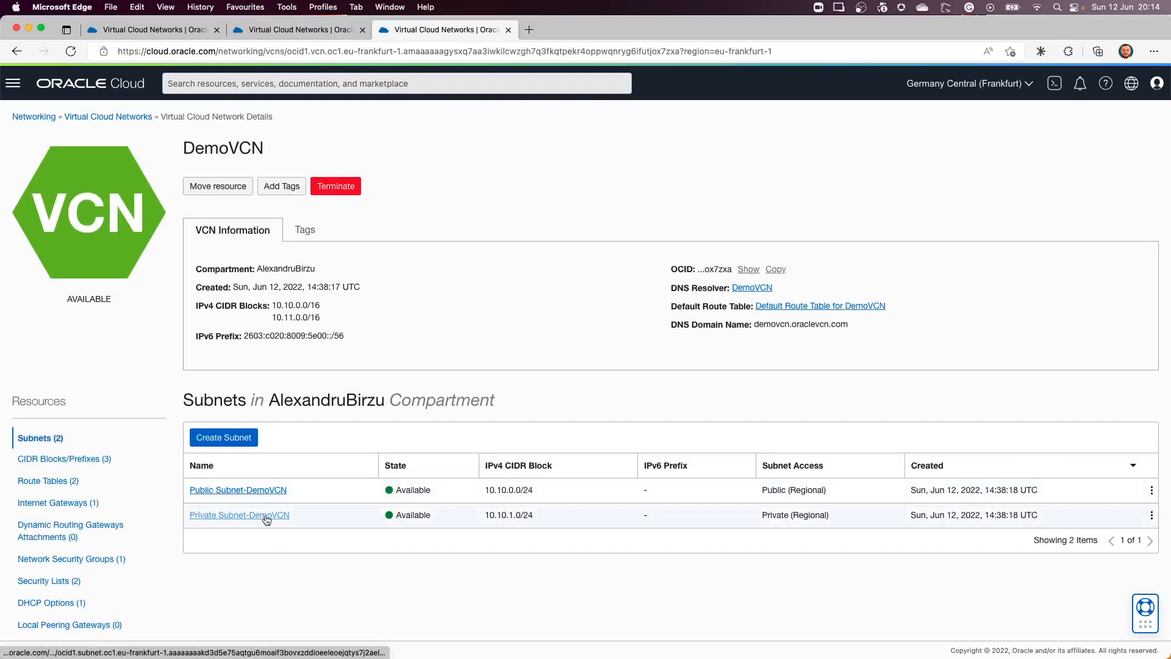
left_click(239, 515)
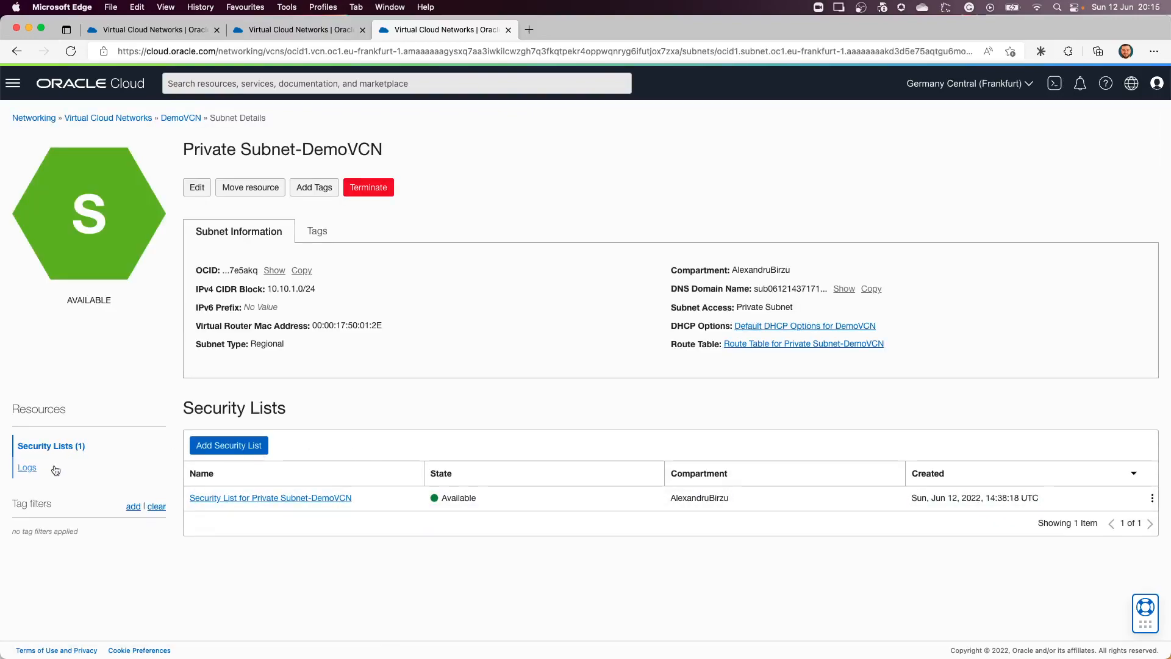
left_click(26, 468)
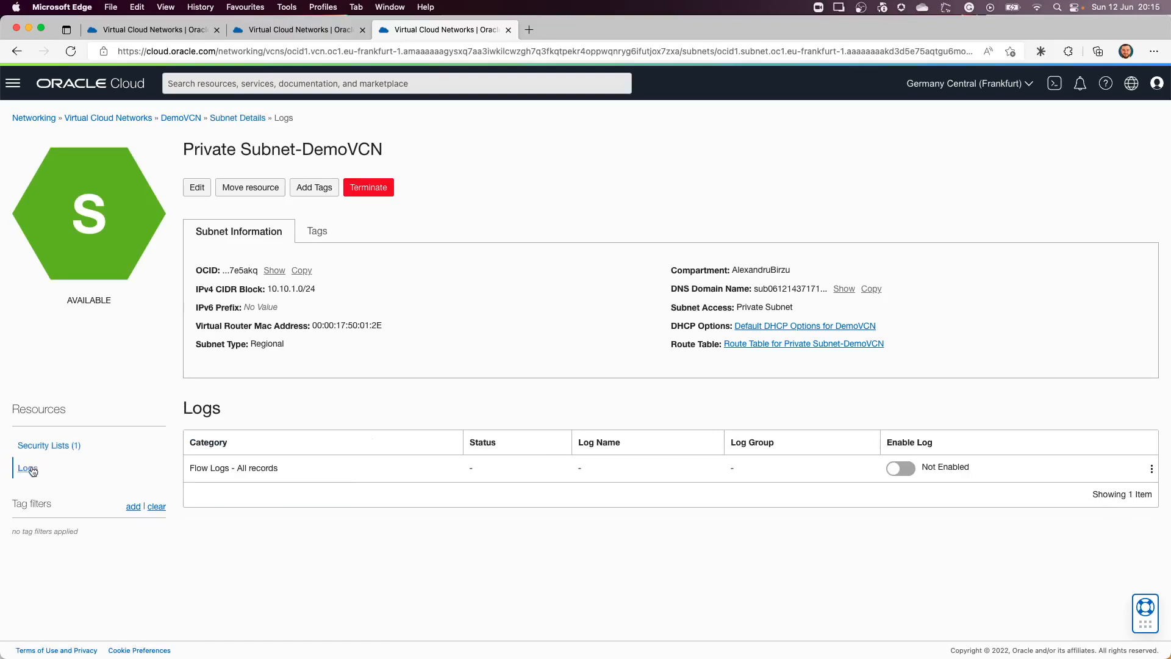
Step: Enable the private subnet flow log form: DemoLogGroup, Private_Subnet_DemoVCN_all, 1-month retention
left_click(900, 468)
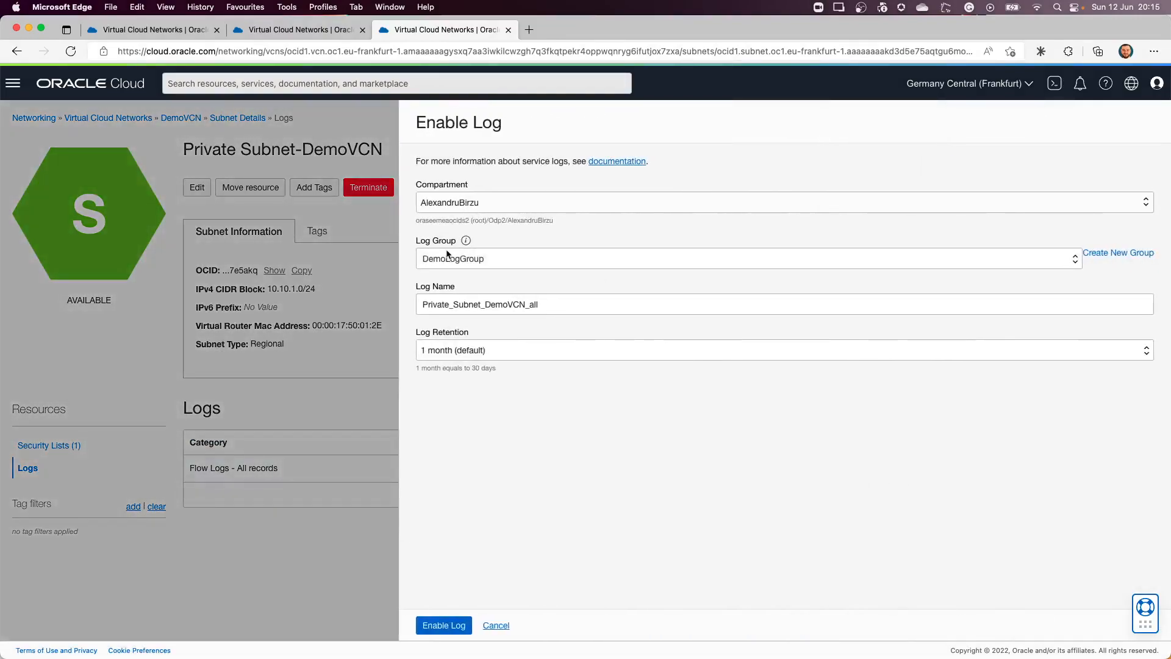
mouse_move(513, 263)
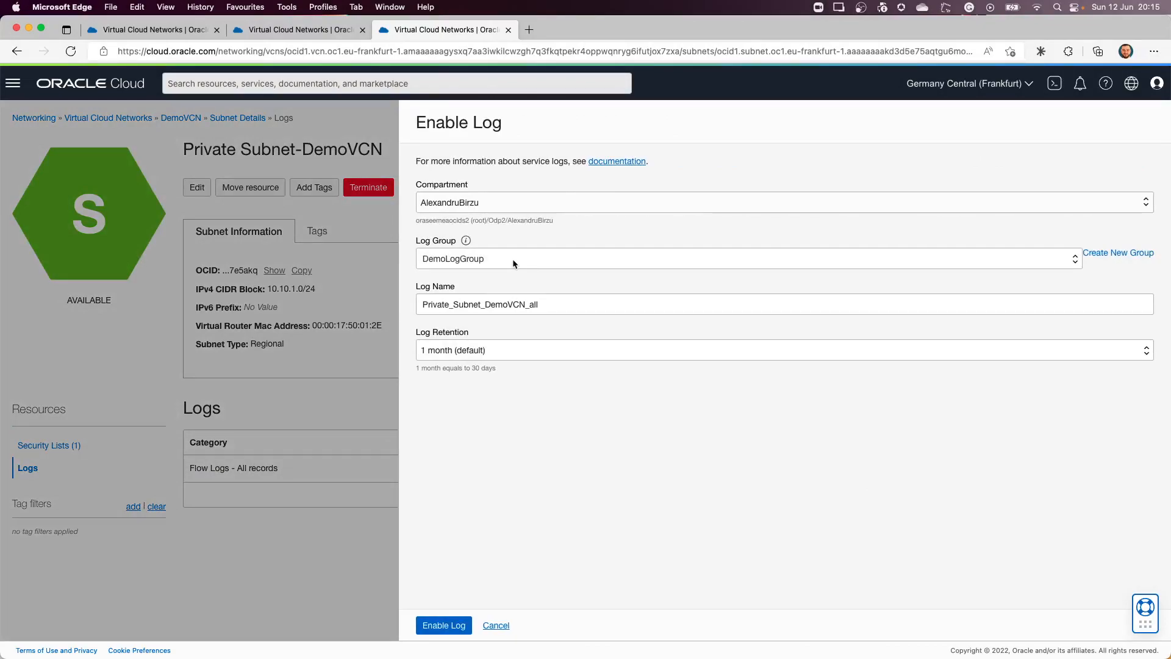
mouse_move(437, 292)
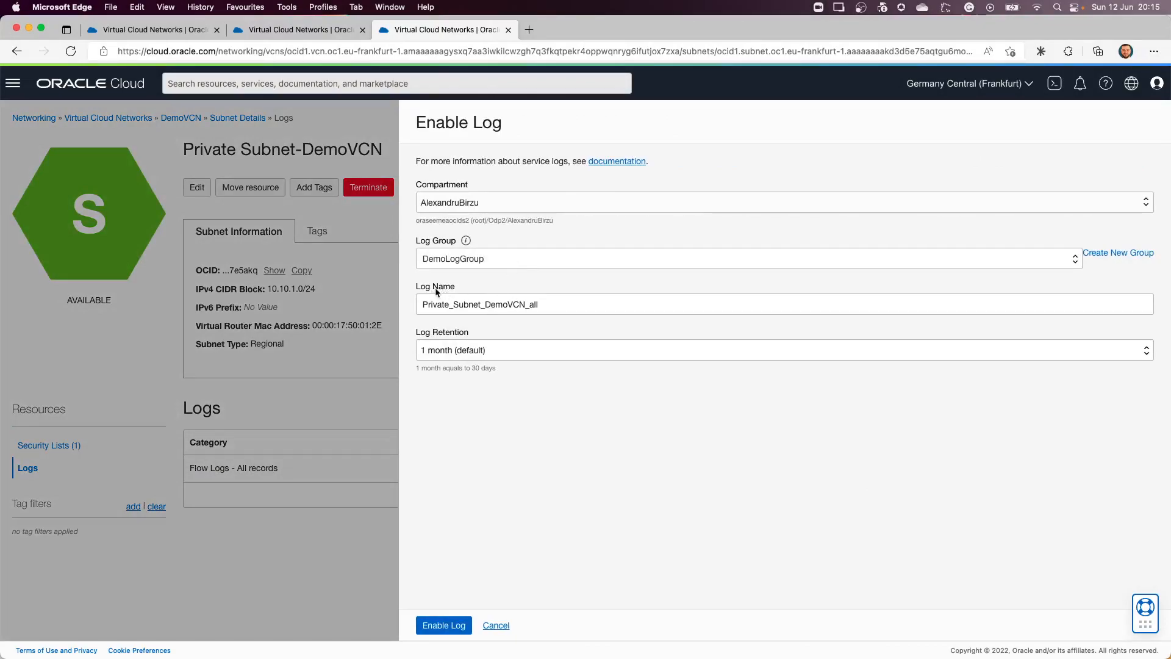
mouse_move(598, 312)
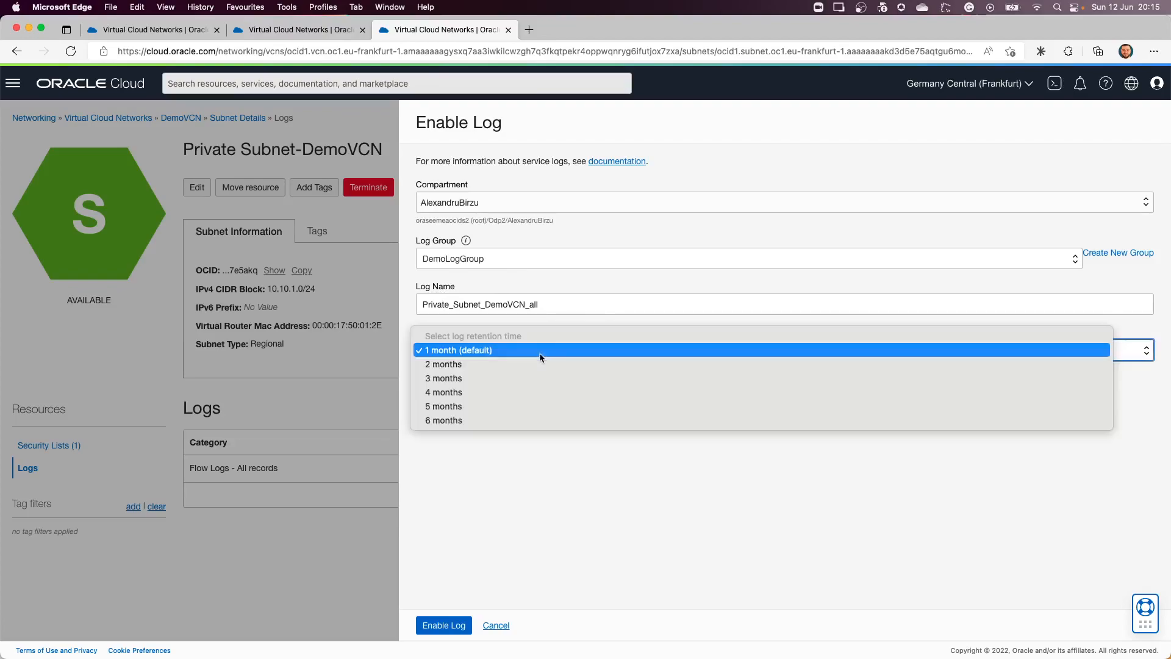
mouse_move(551, 336)
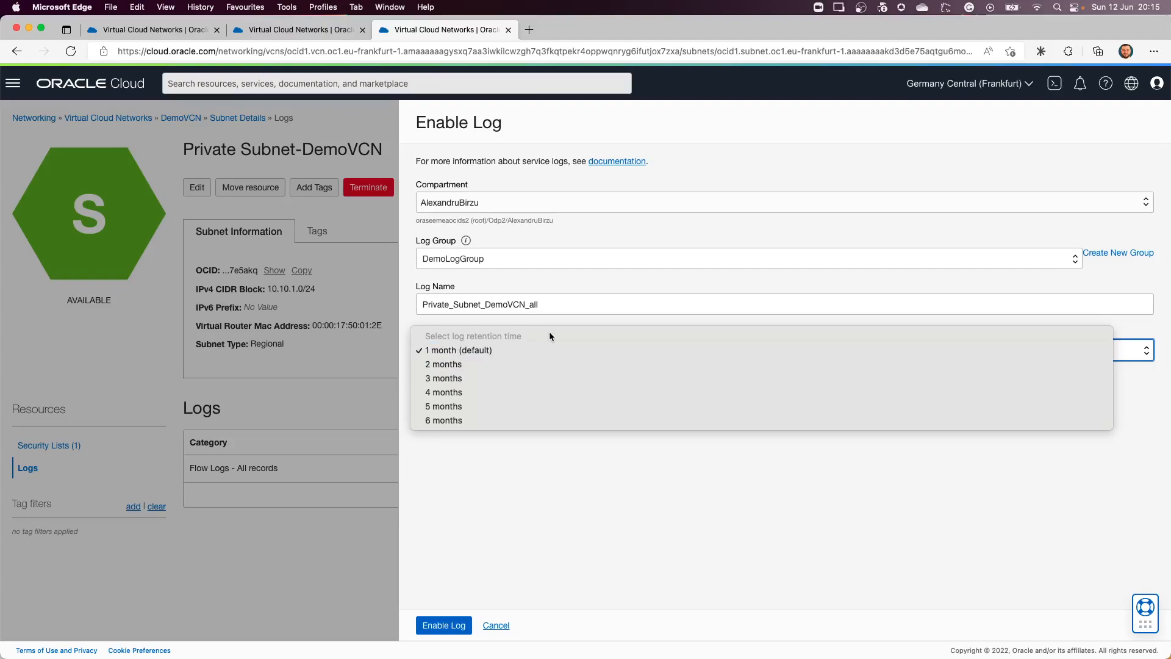
left_click(456, 350)
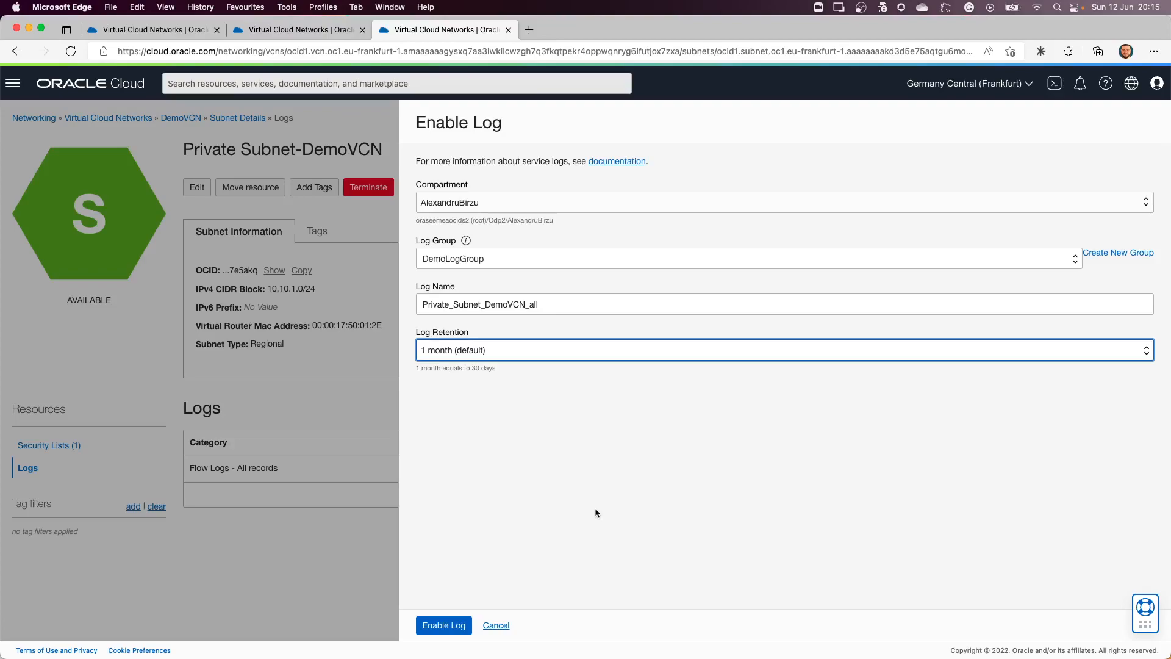
mouse_move(442, 625)
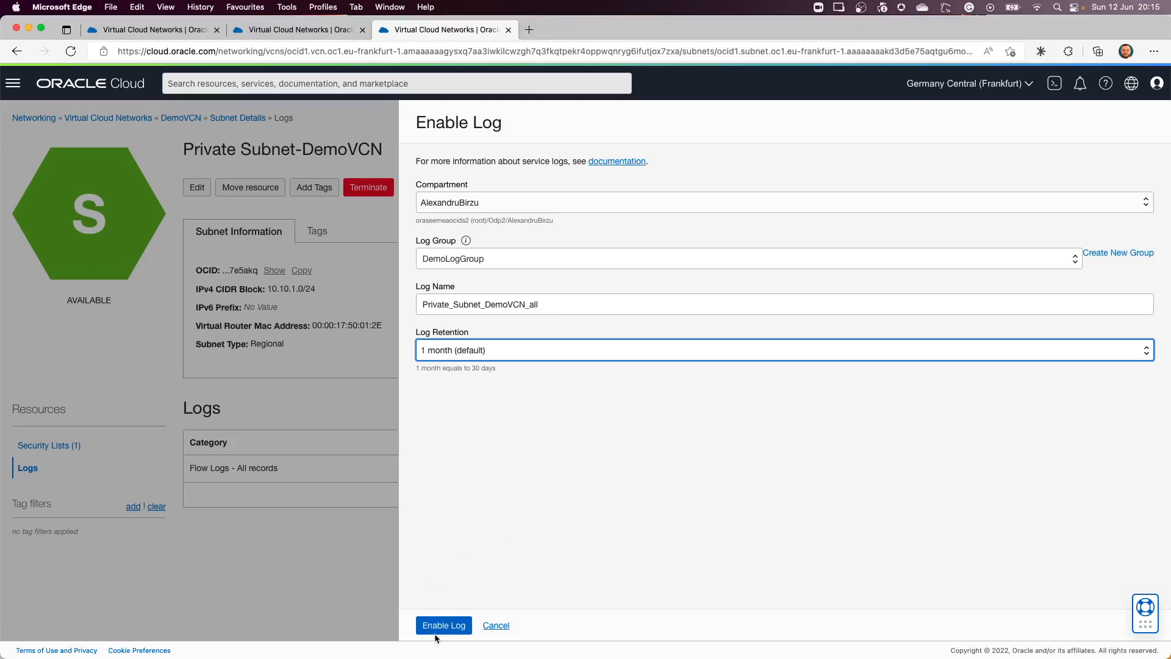
Step: Submit Enable Log so the private subnet flow log shows as Creating
left_click(443, 625)
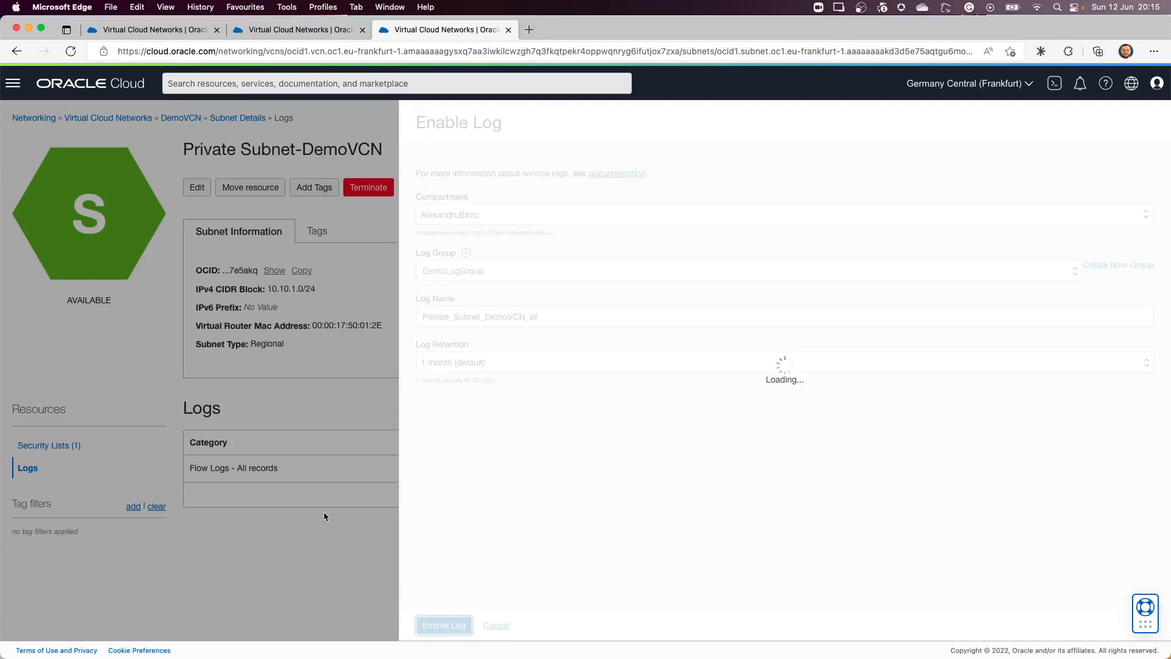
left_click(444, 625)
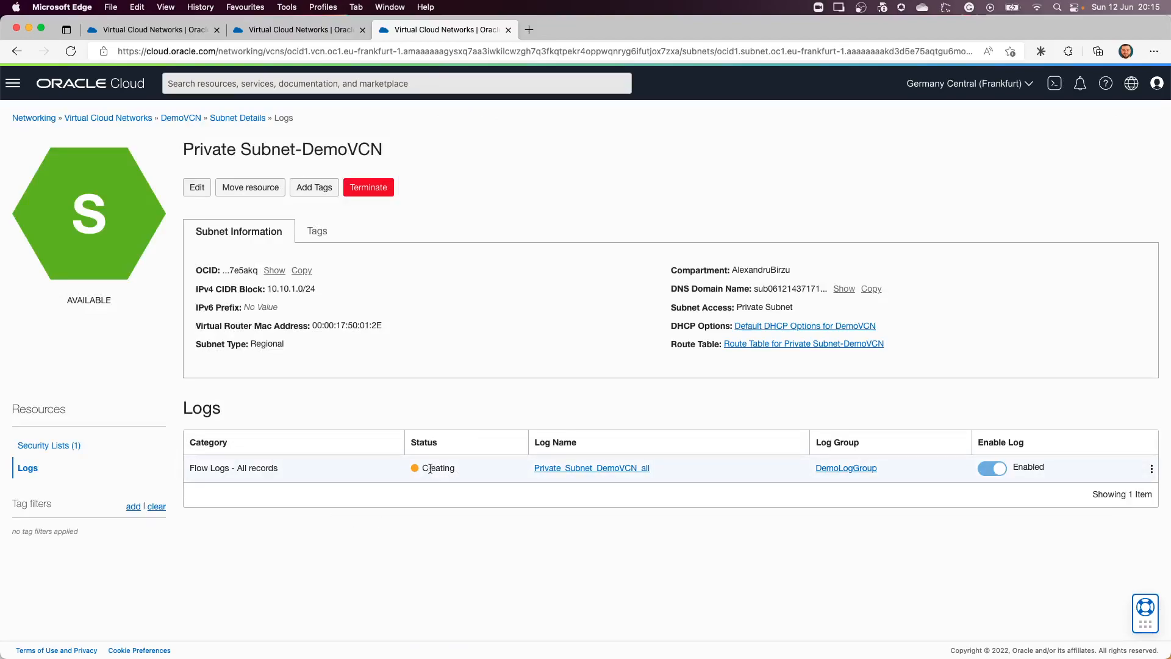
Step: Open DemoLogGroup and list its logs, showing Private_Subnet_DemoVCN_all active
left_click(845, 467)
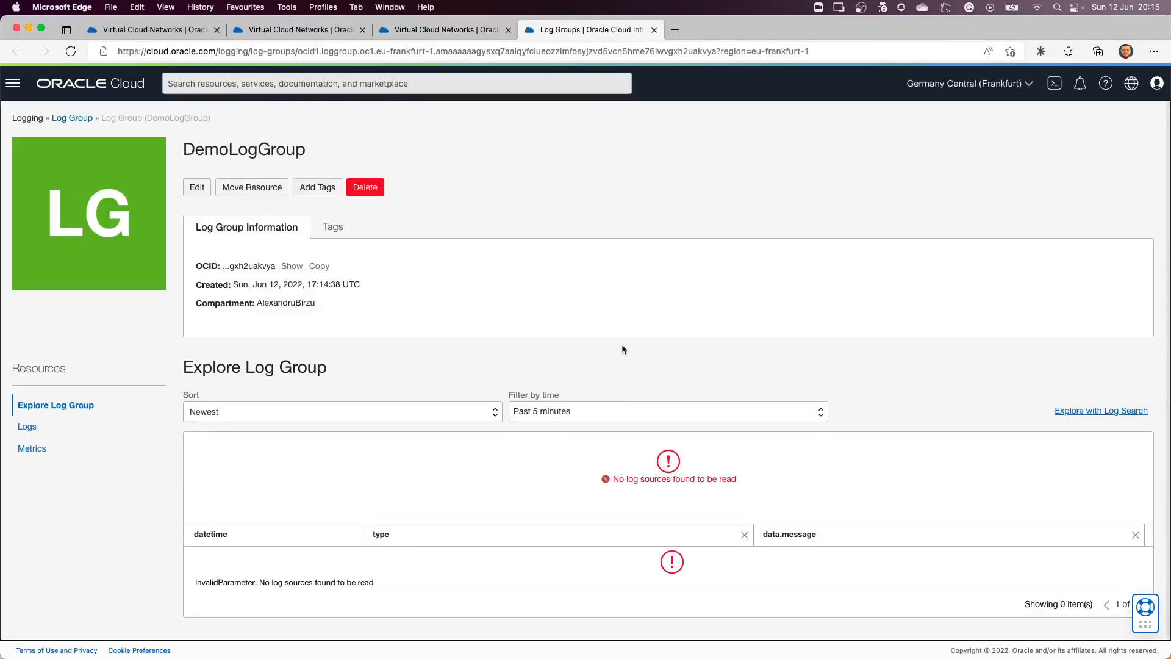
left_click(27, 427)
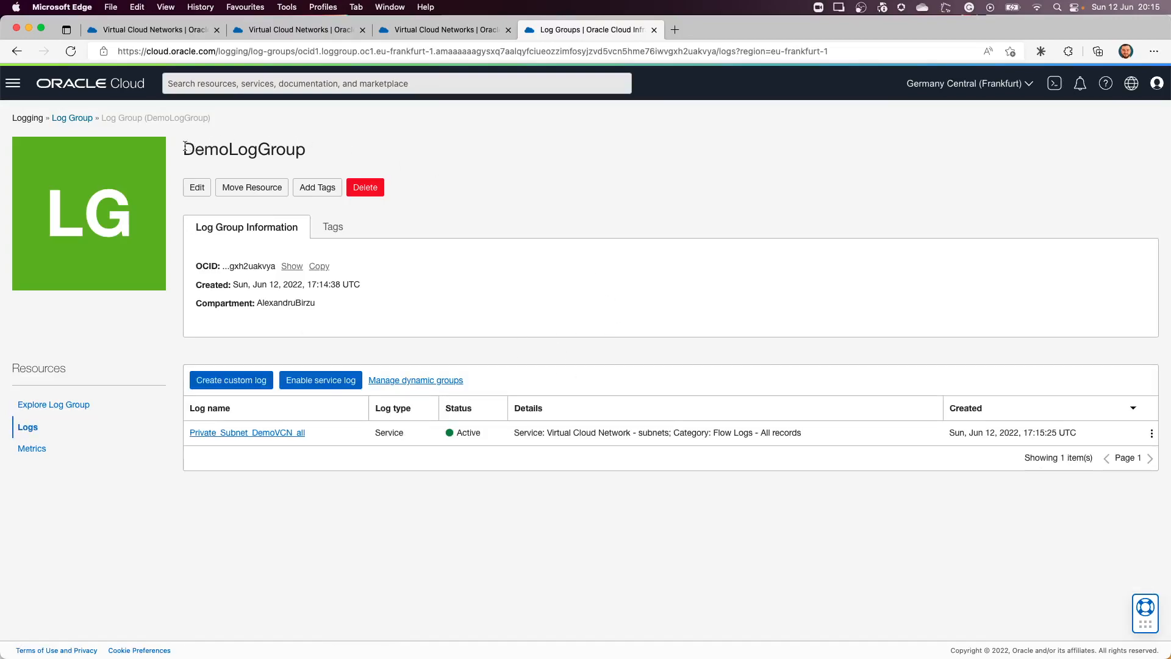
mouse_move(416, 341)
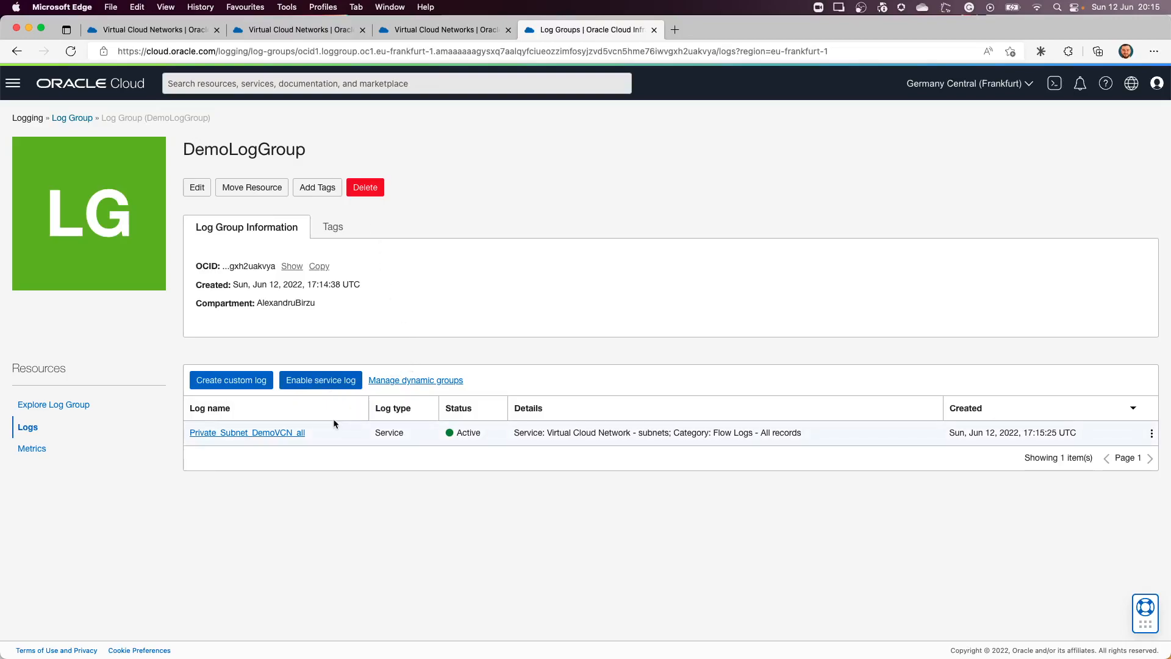
Step: Start a service log with service Virtual Cloud Network - subnets, resource Public Subnet-DemoVCN
left_click(320, 380)
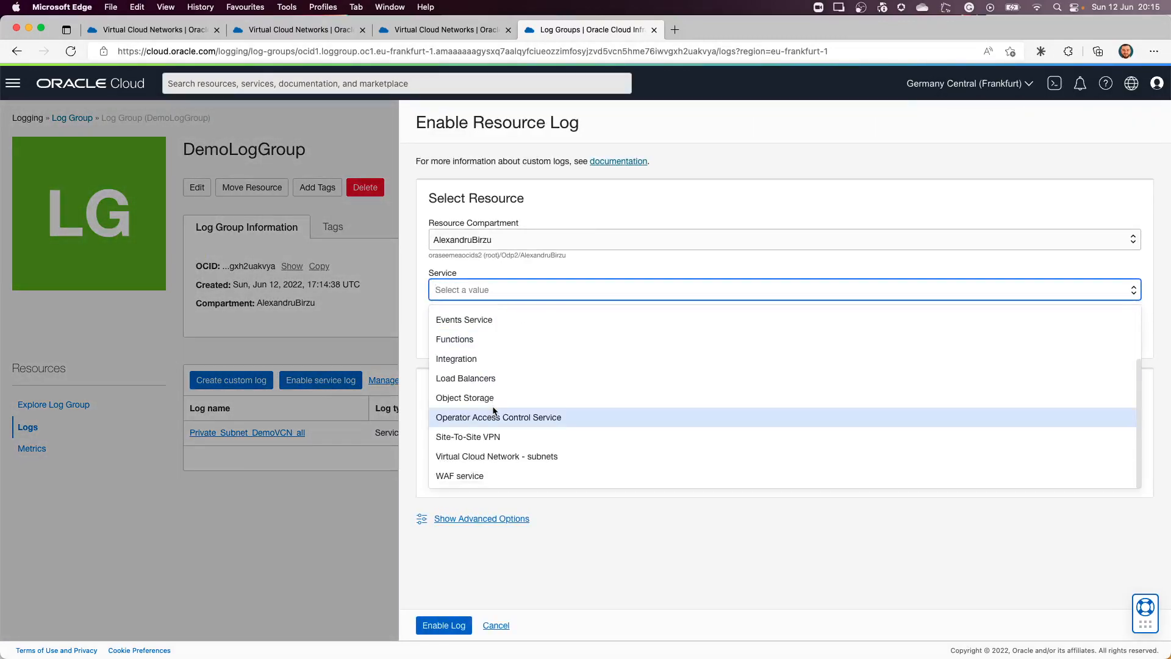
mouse_move(495, 456)
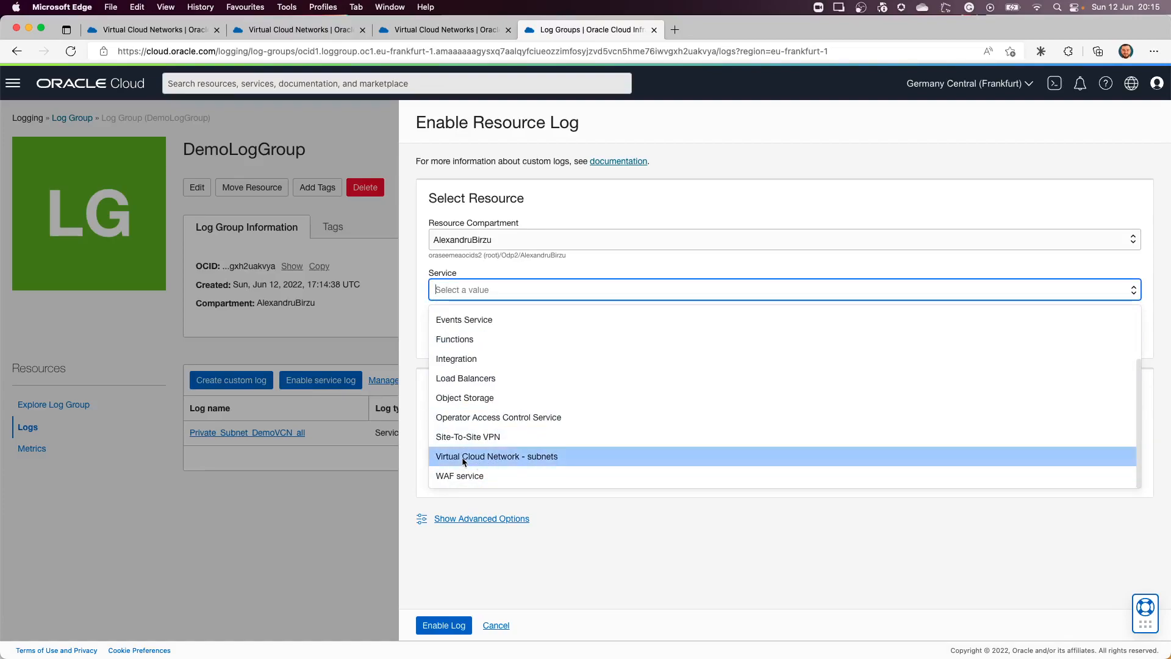
left_click(496, 456)
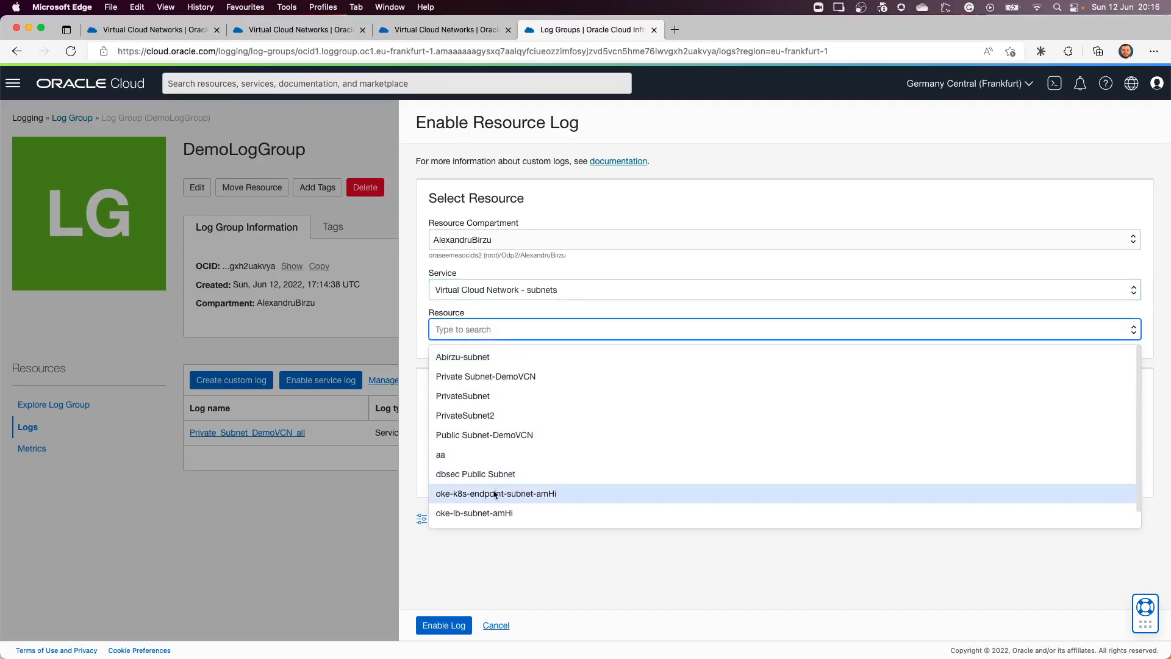
scroll("down", 3)
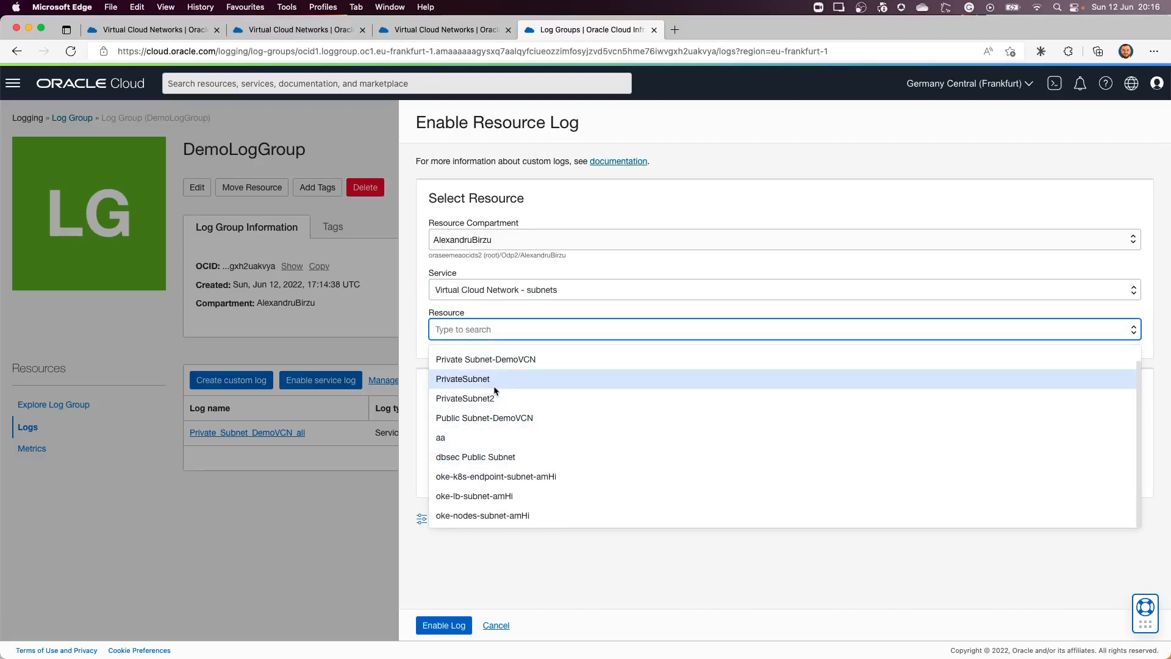
scroll("up", 3)
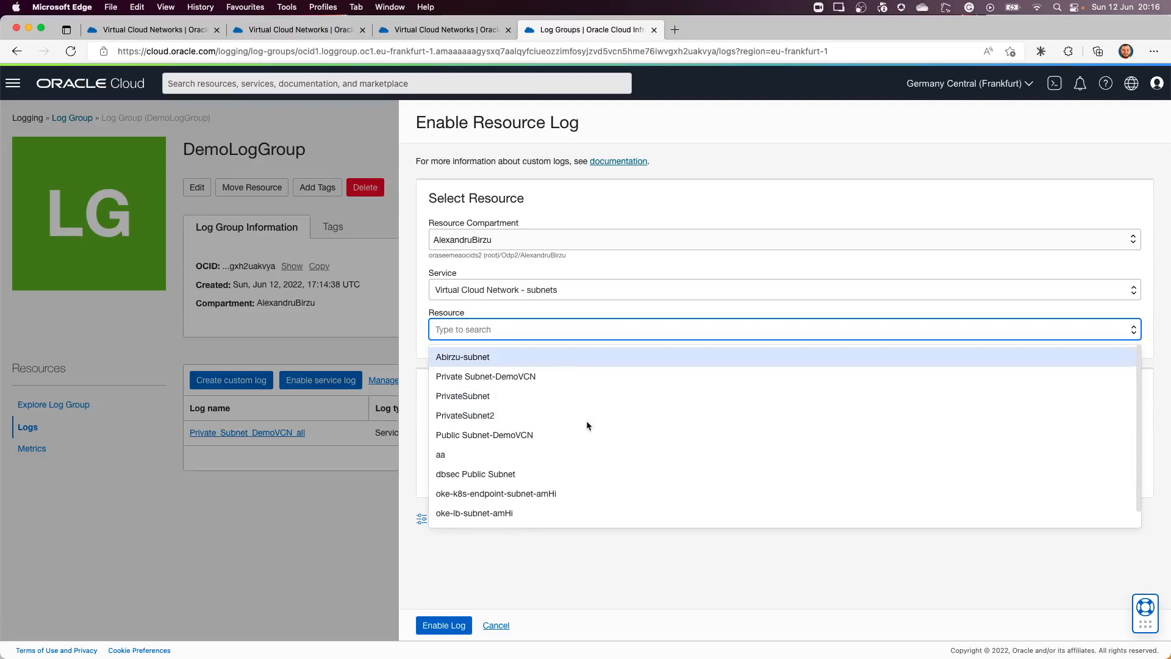
mouse_move(485, 376)
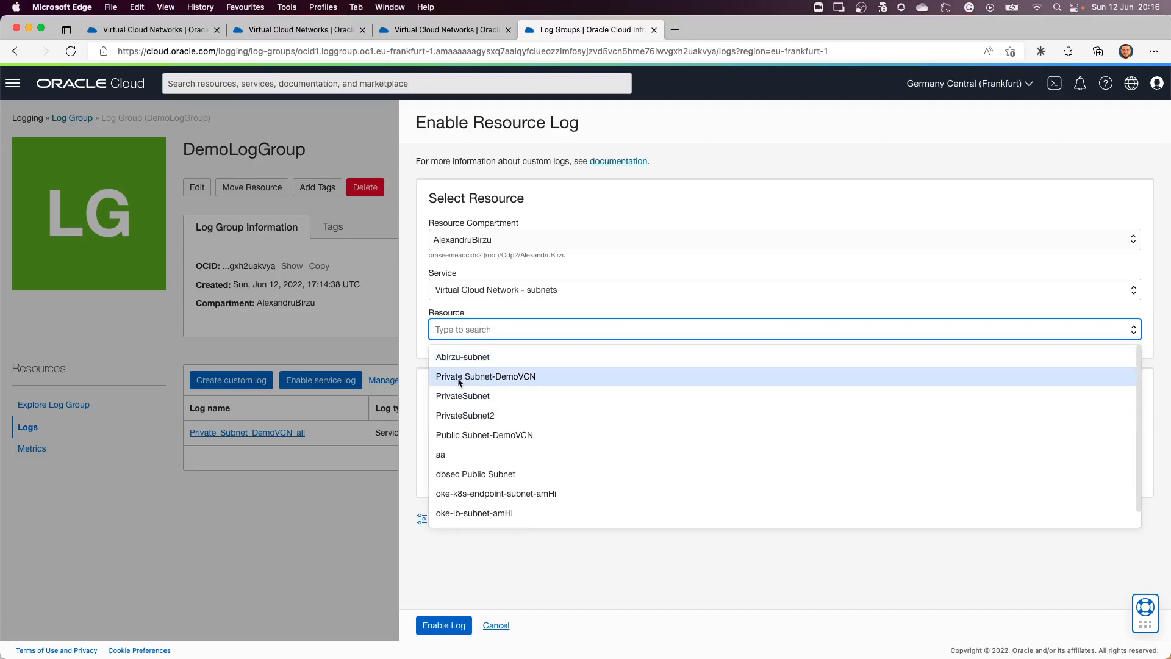
mouse_move(515, 382)
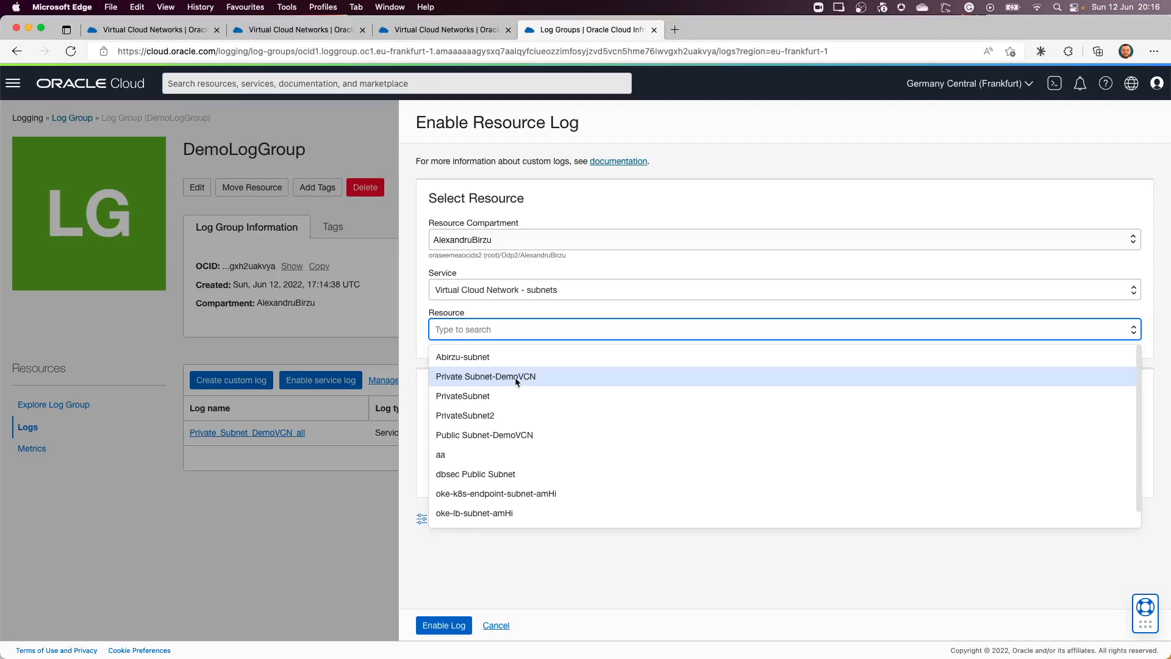
mouse_move(484, 435)
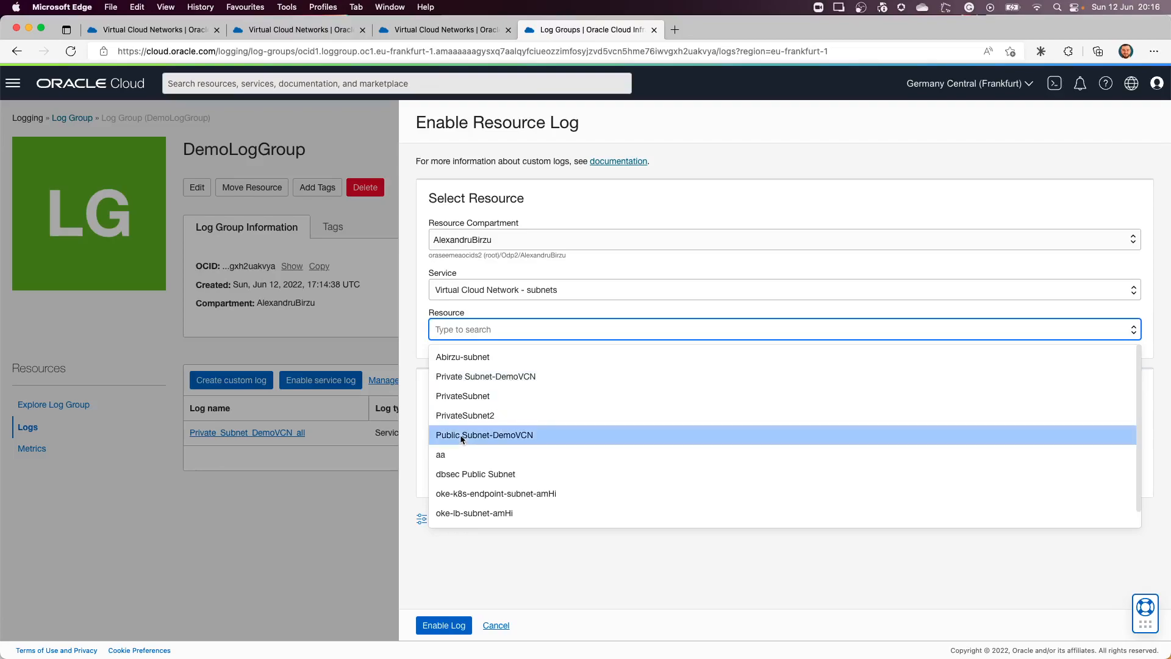
left_click(484, 434)
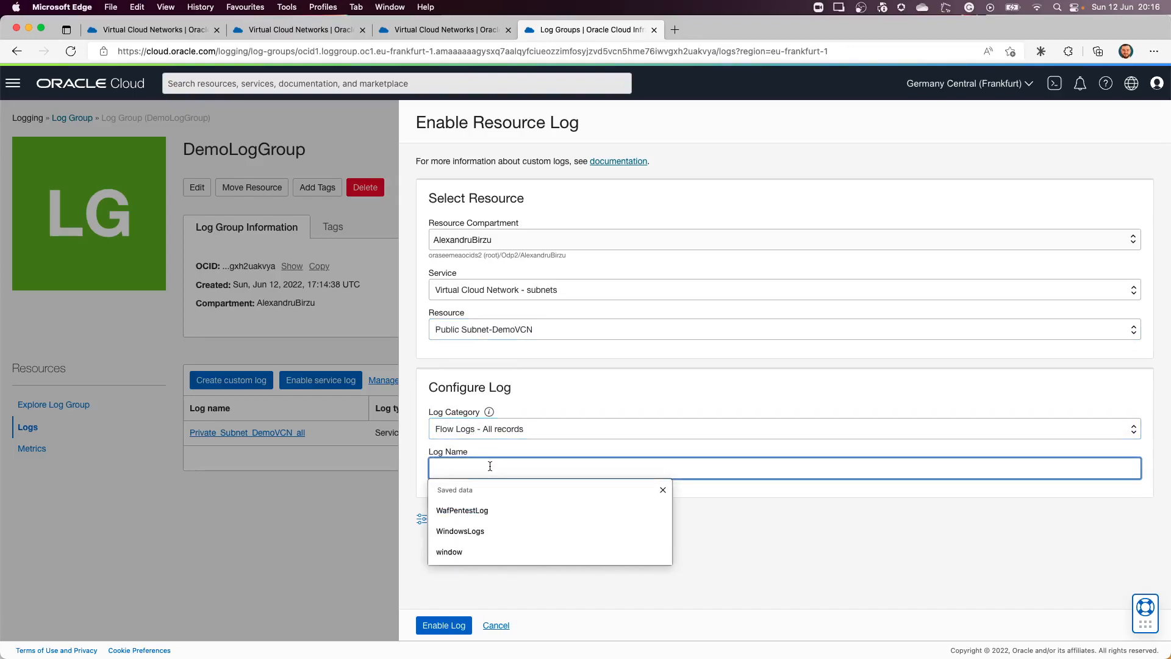
Step: Name the flow log Public_Subnet_DemoVCN and submit Enable Log
type("Public Sub")
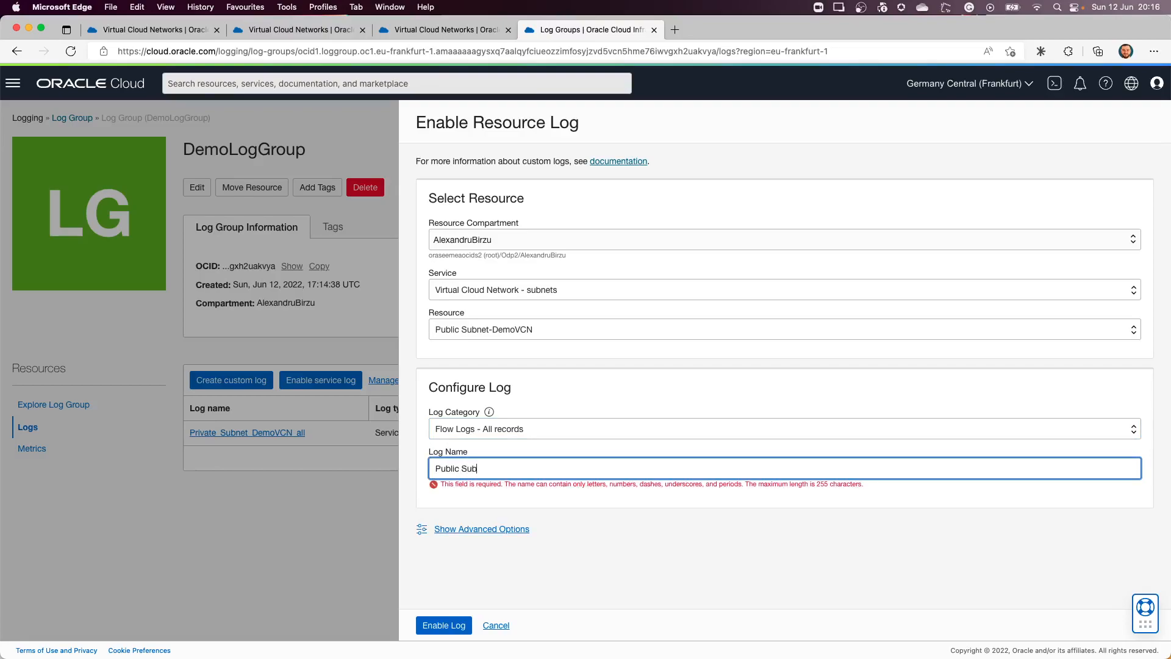
key("Backspace")
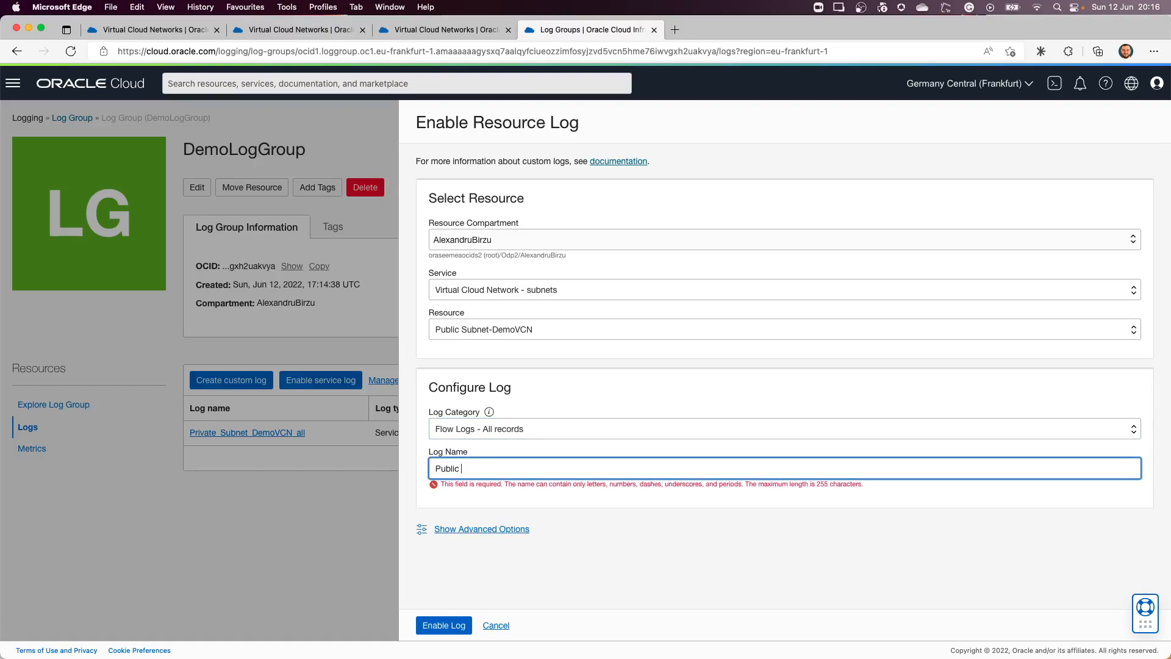
type("_Subnet")
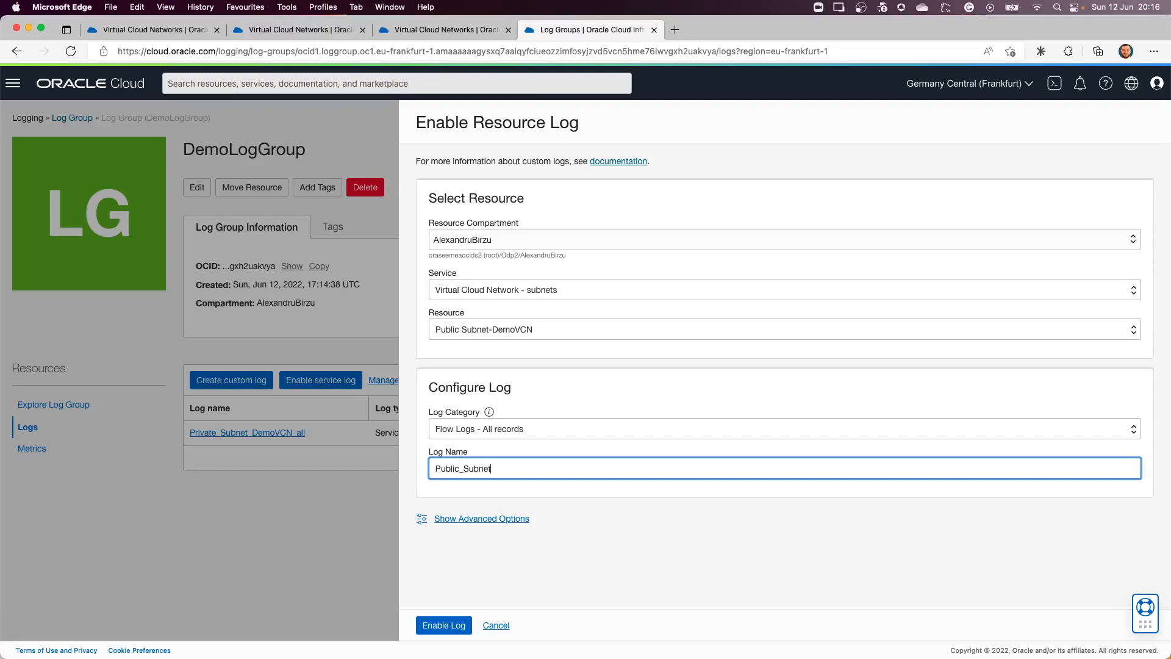
type("_Demo")
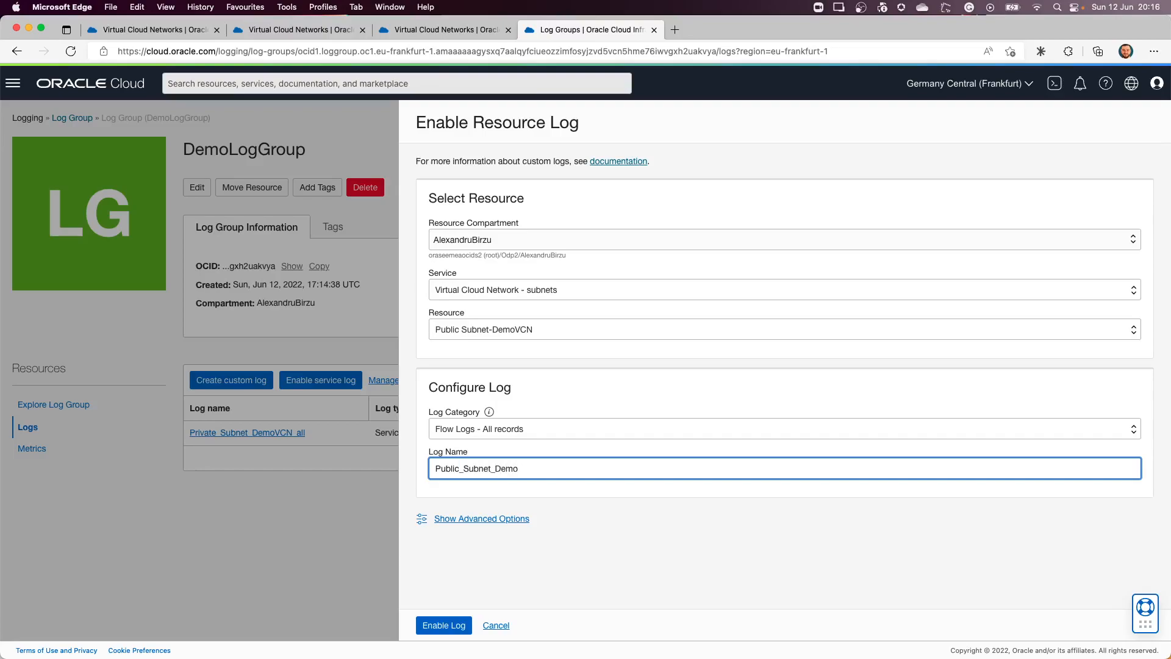
type("VCN")
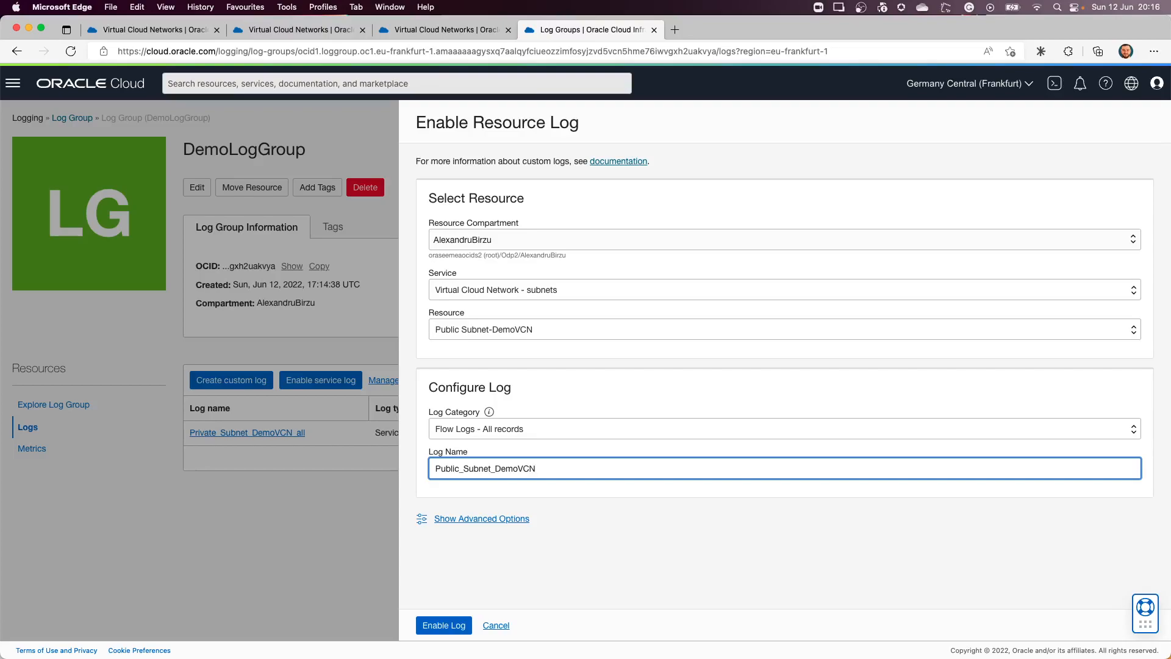
left_click(443, 625)
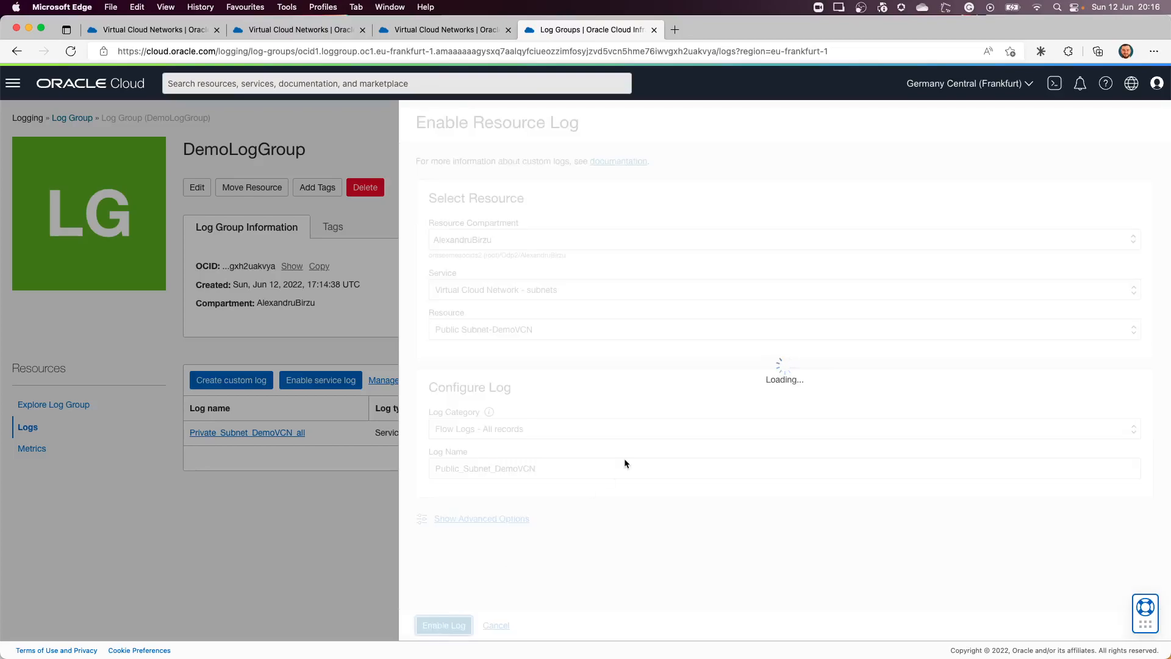
Step: Return to the Logs list to see both subnet flow logs active in DemoLogGroup
left_click(444, 625)
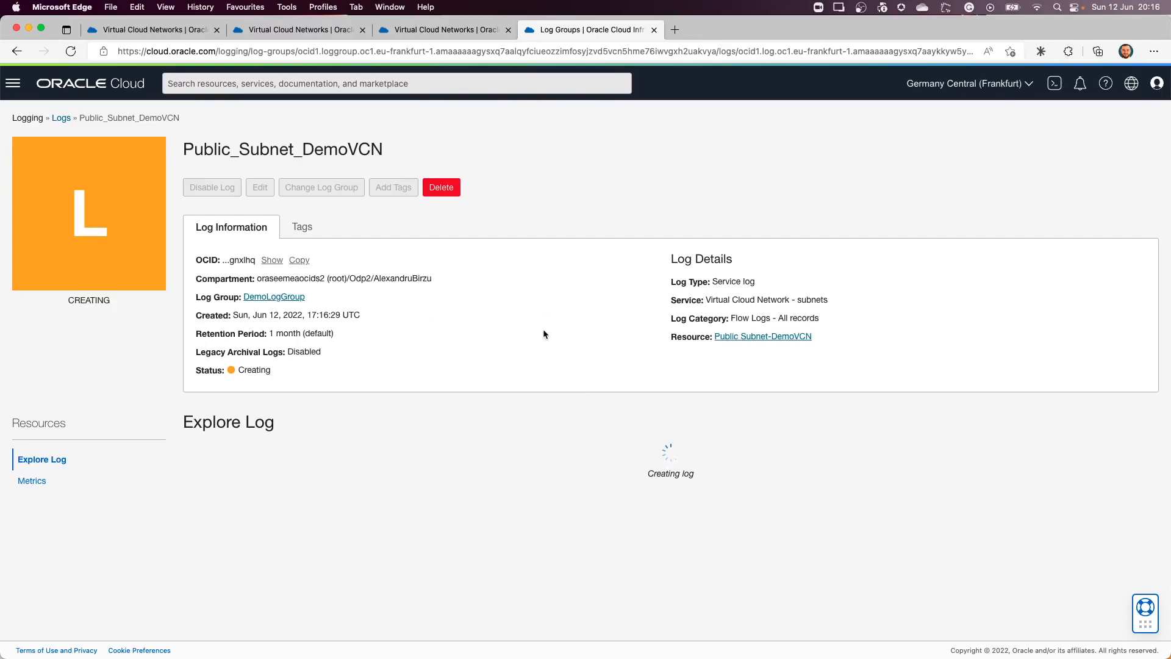
mouse_move(276, 215)
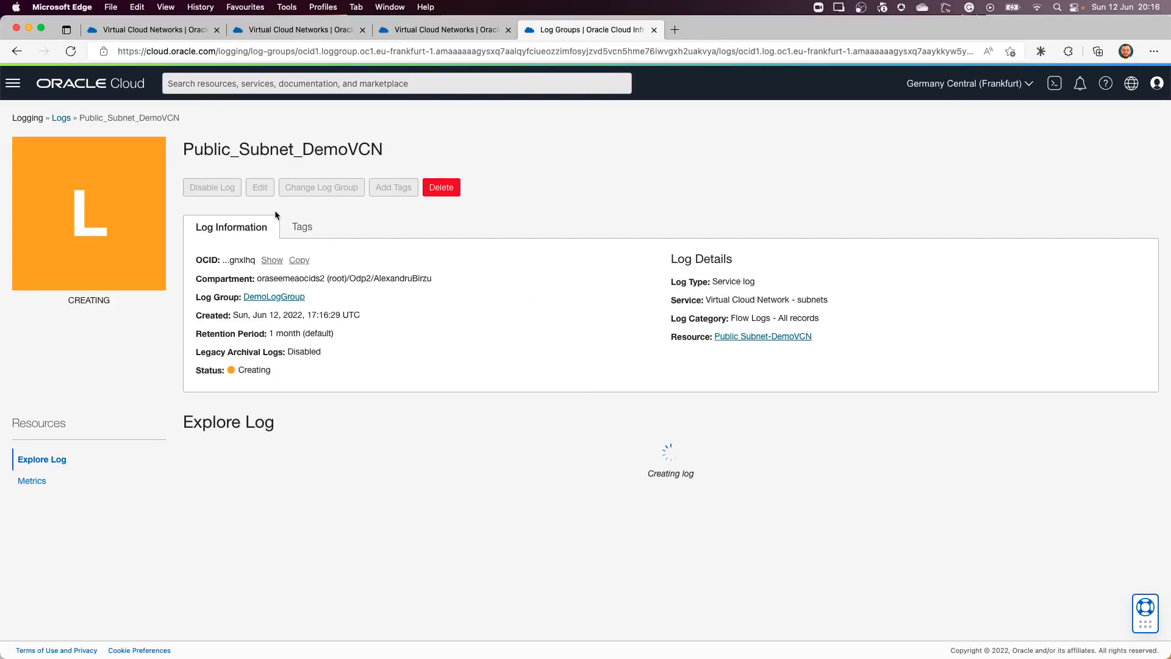
mouse_move(75, 131)
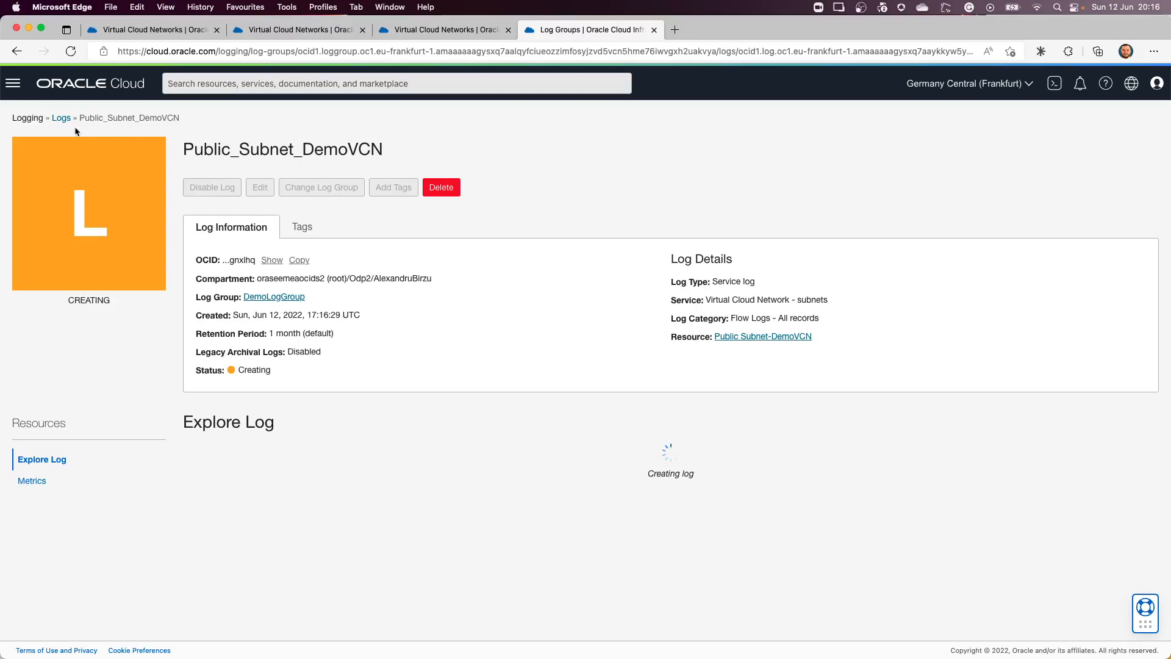
left_click(61, 117)
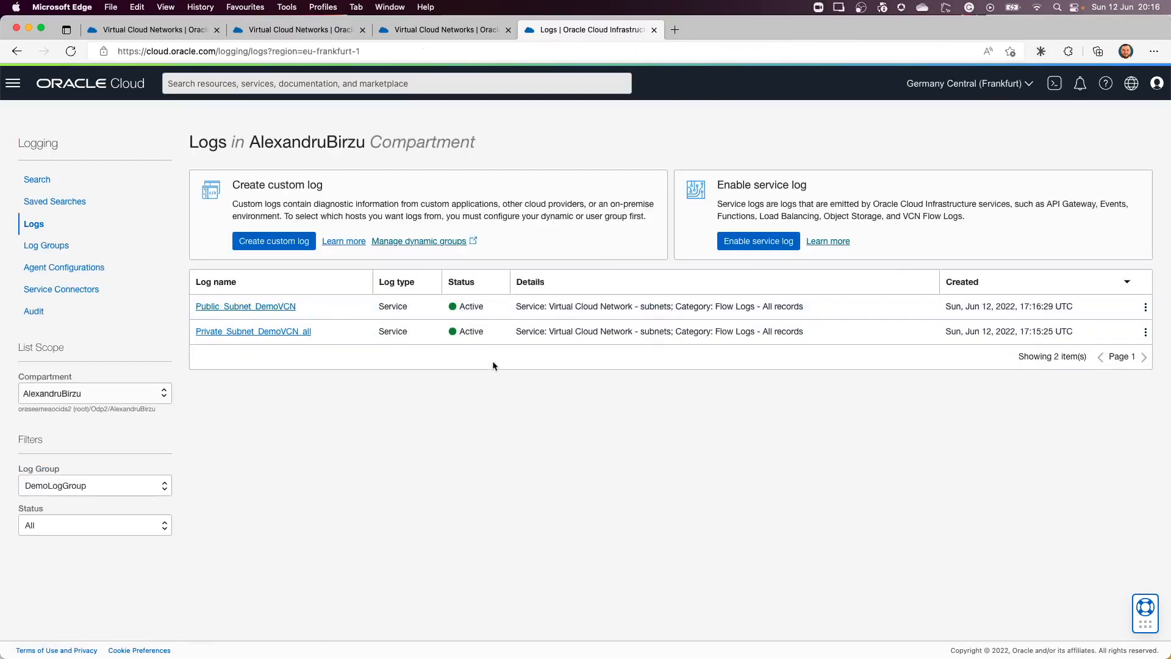